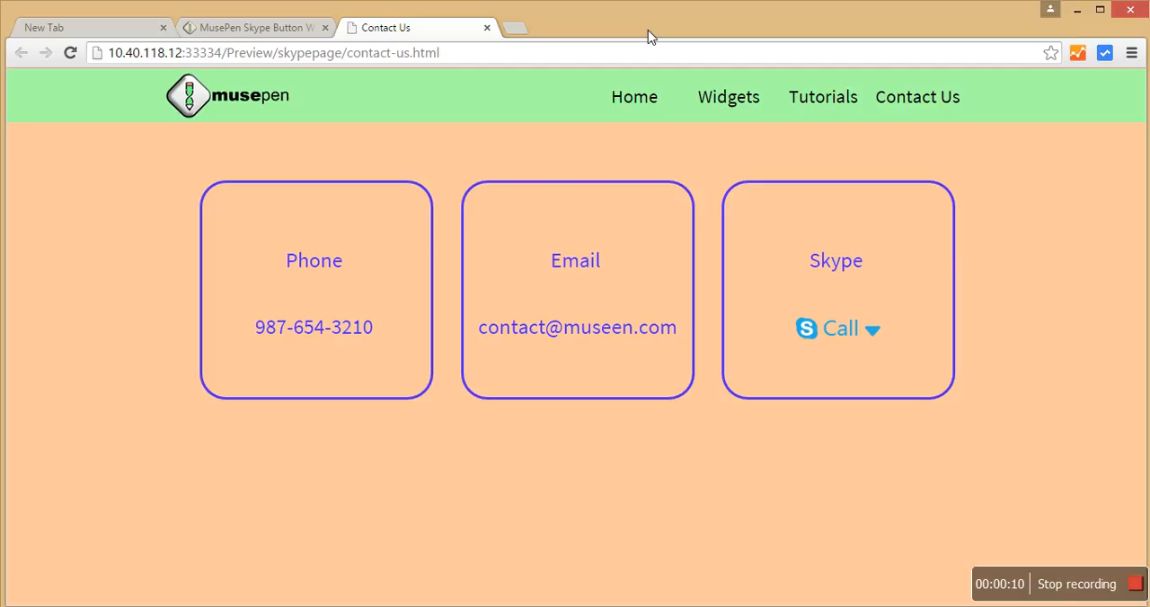
- Start a Skype call from the Skype button's Call option on the Contact Us preview page
{"action": "left_click", "coordinate": [251, 27]}
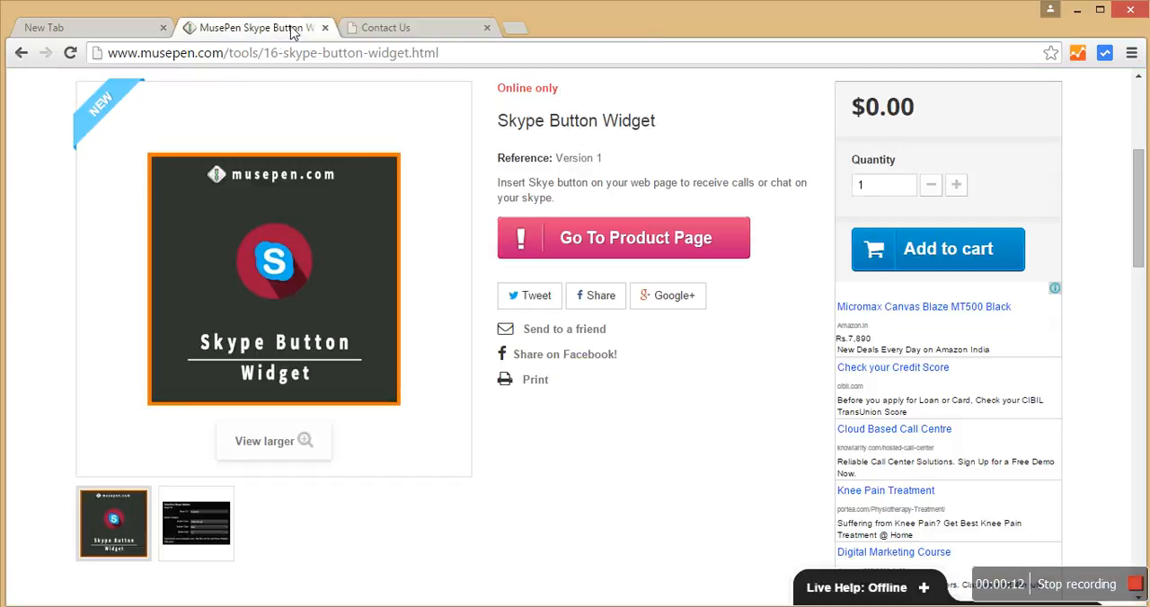
{"action": "mouse_move", "coordinate": [412, 27]}
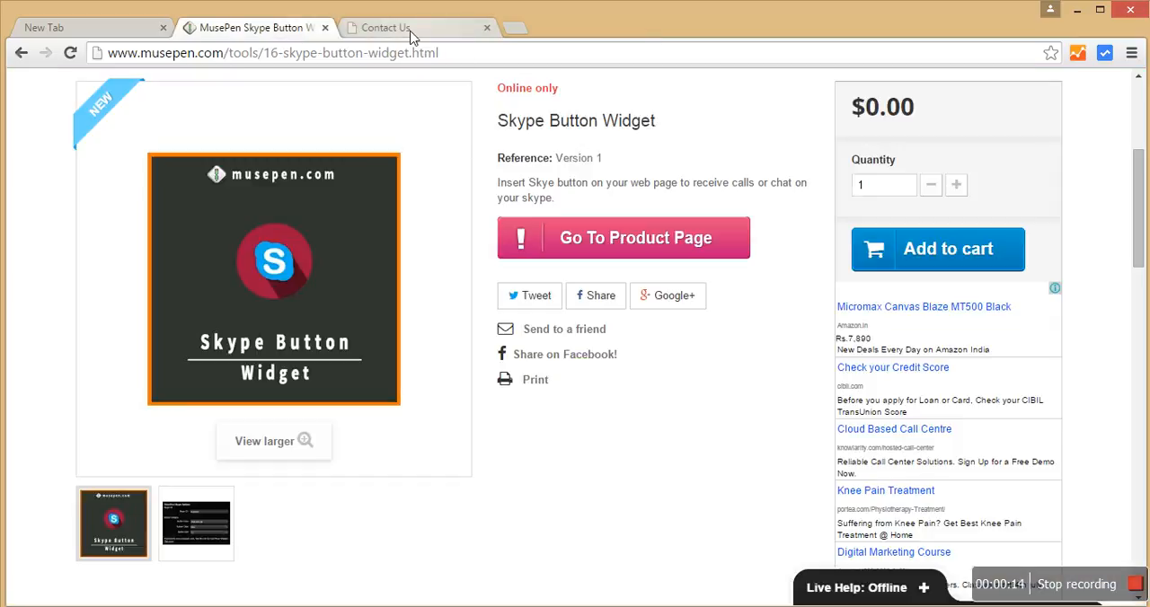
{"action": "left_click", "coordinate": [384, 27]}
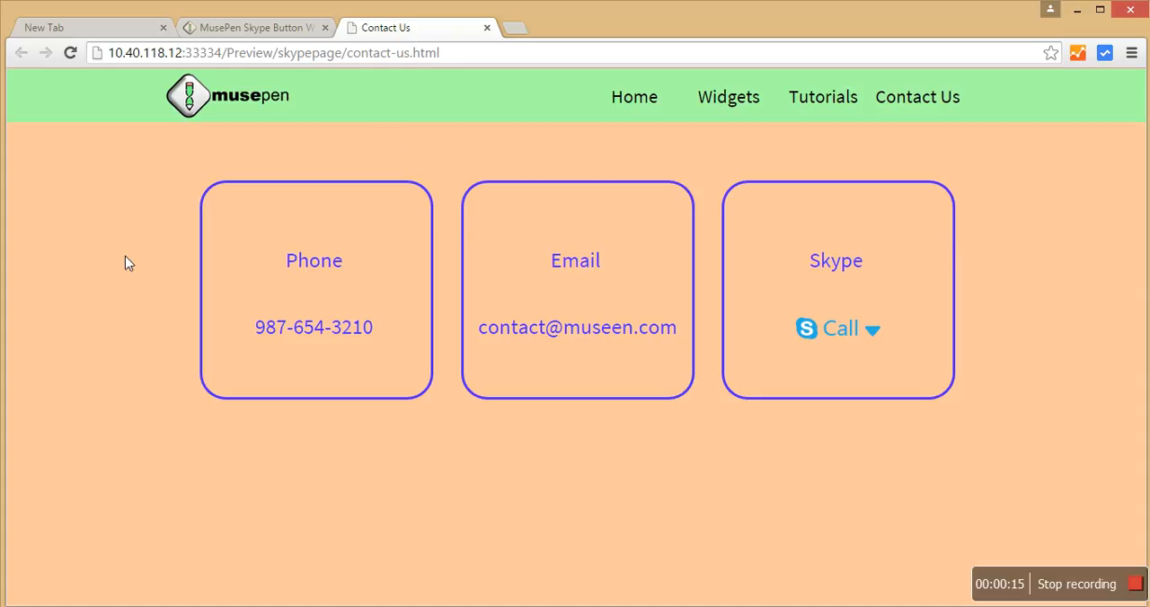
{"action": "mouse_move", "coordinate": [363, 370]}
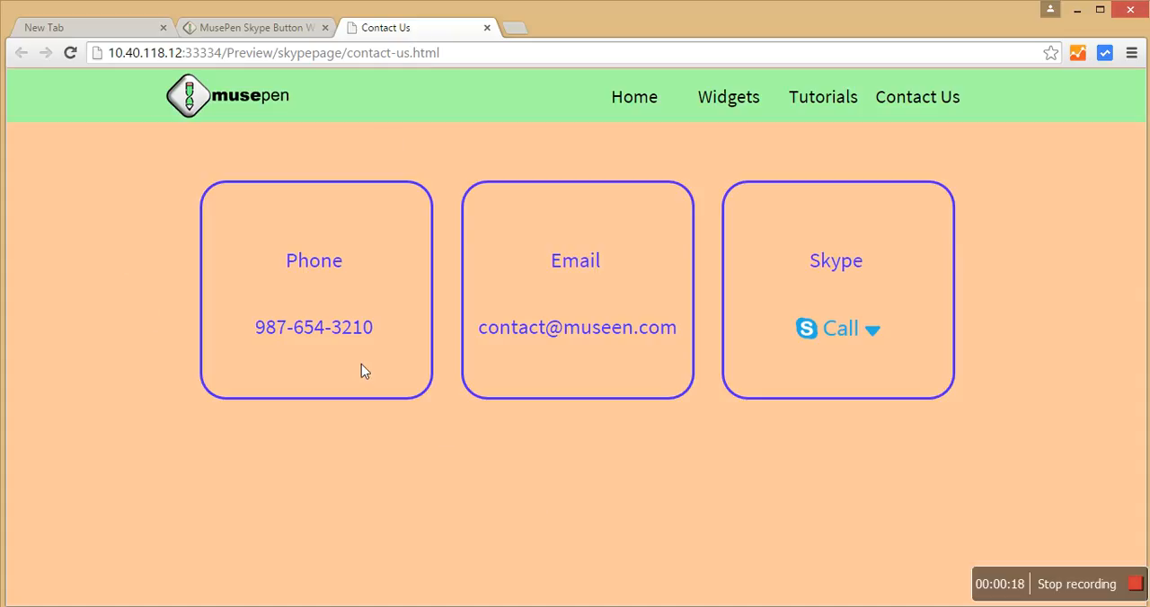
{"action": "mouse_move", "coordinate": [399, 352]}
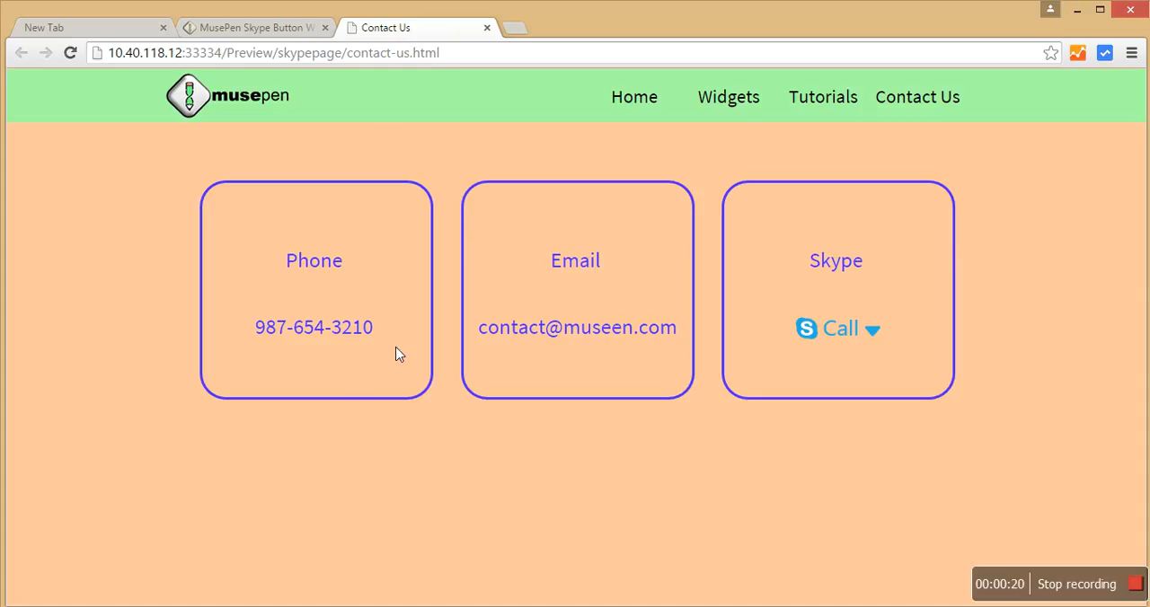
{"action": "mouse_move", "coordinate": [726, 295]}
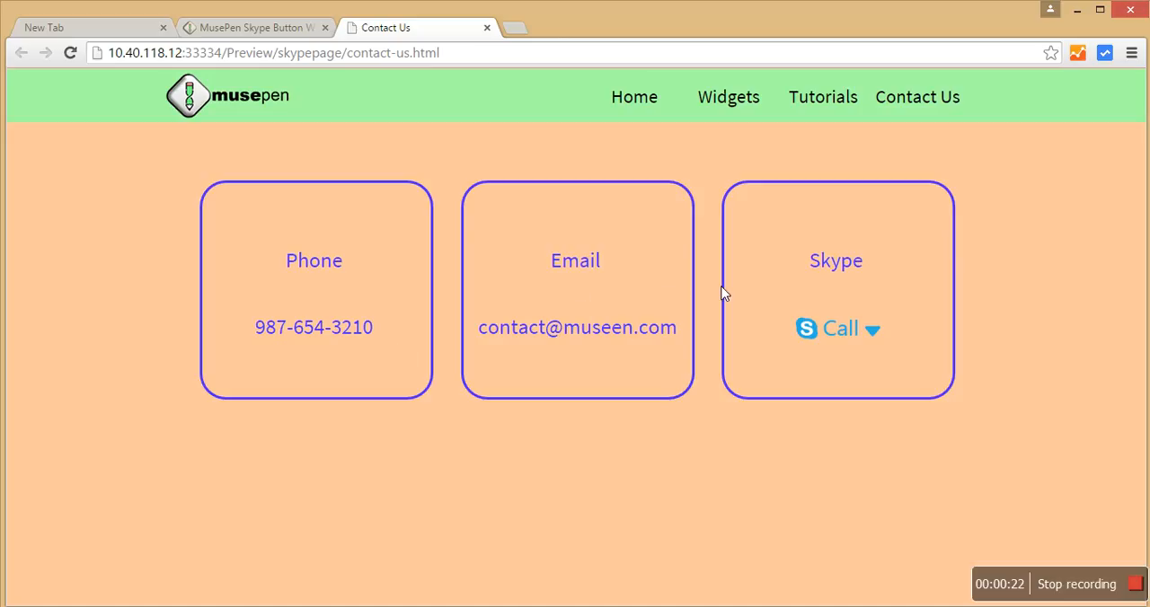
{"action": "mouse_move", "coordinate": [908, 284]}
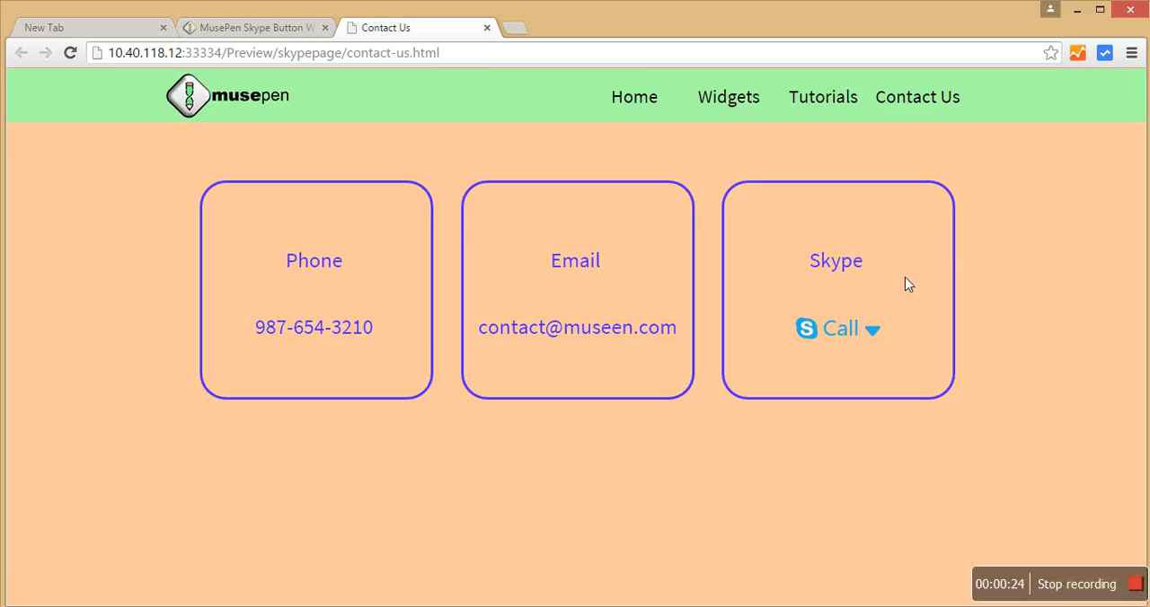
{"action": "left_click", "coordinate": [869, 327]}
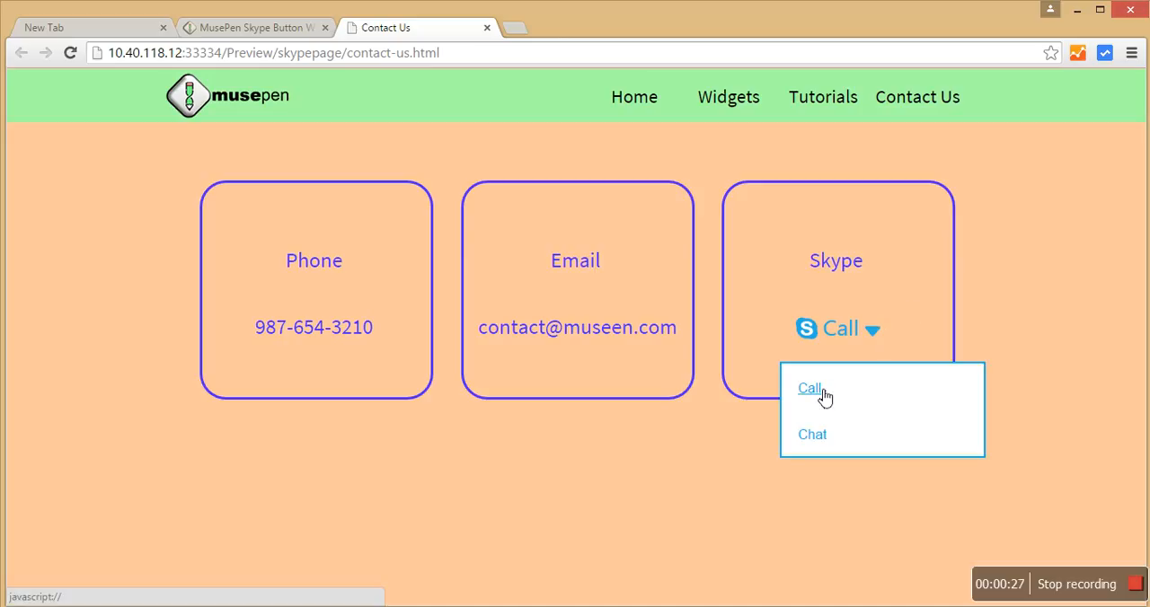
{"action": "mouse_move", "coordinate": [812, 434]}
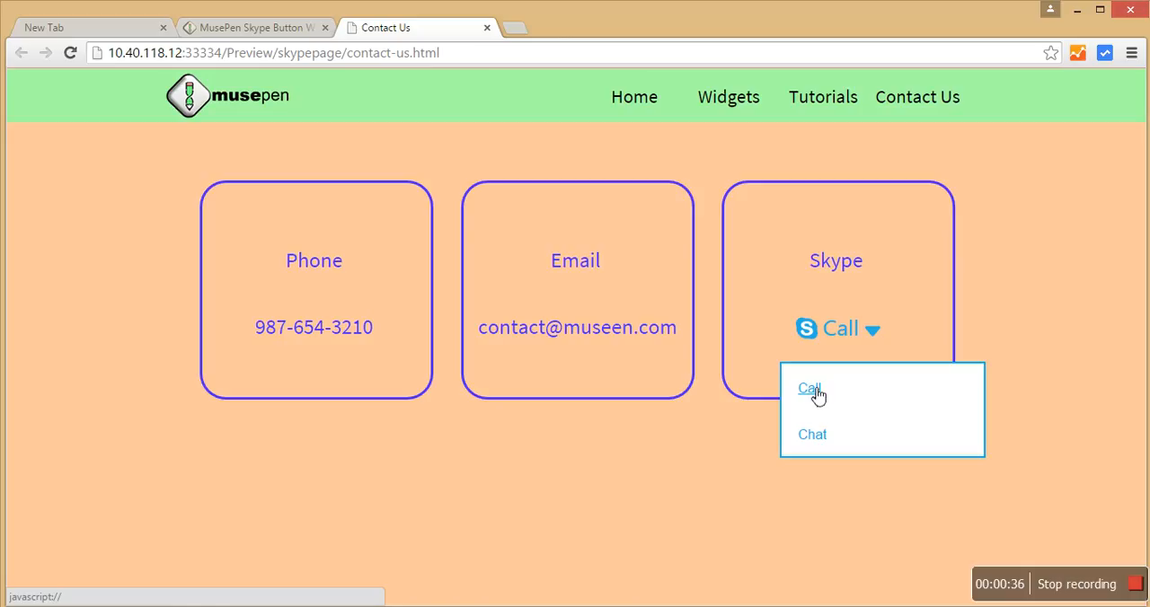
{"action": "left_click", "coordinate": [809, 389]}
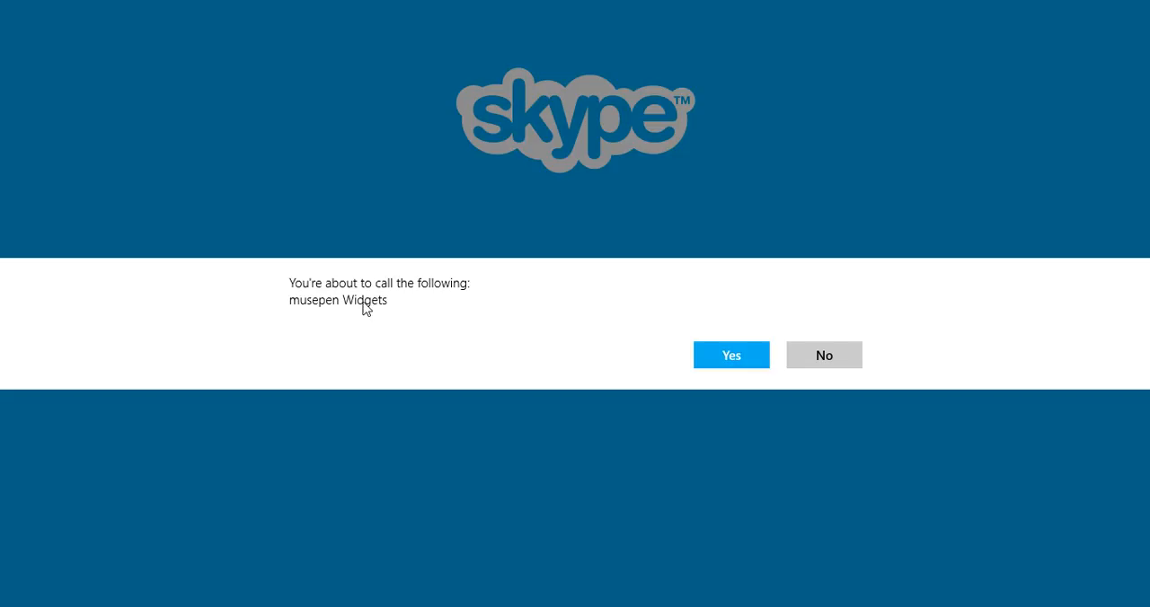
{"action": "mouse_move", "coordinate": [457, 323]}
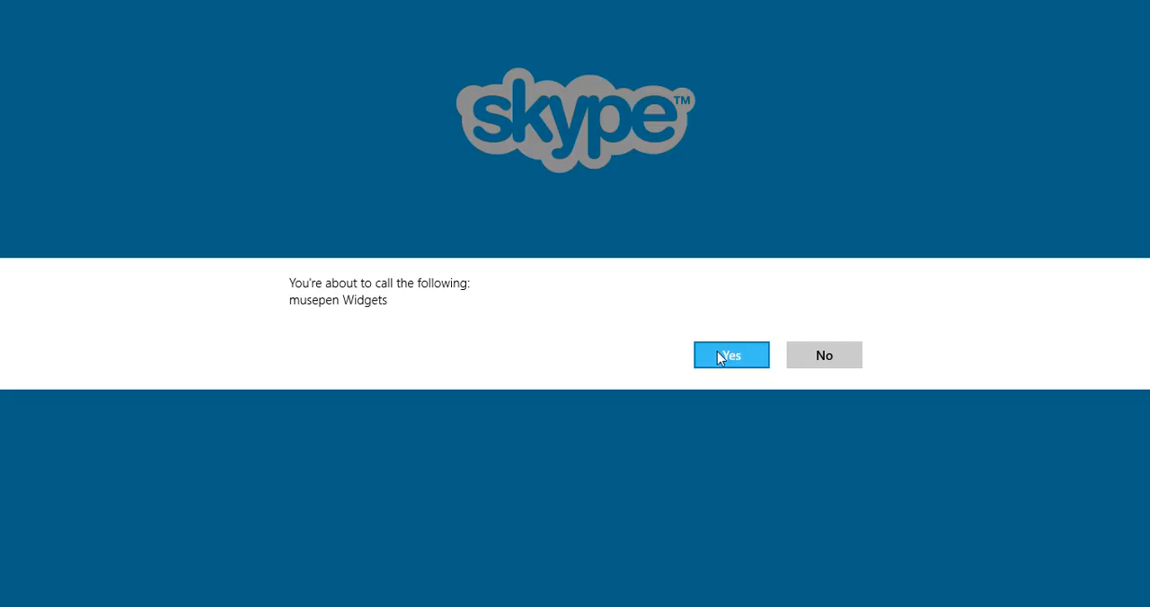
- Confirm the call to musepen Widgets and view the conversation history with the ended call
{"action": "left_click", "coordinate": [729, 356]}
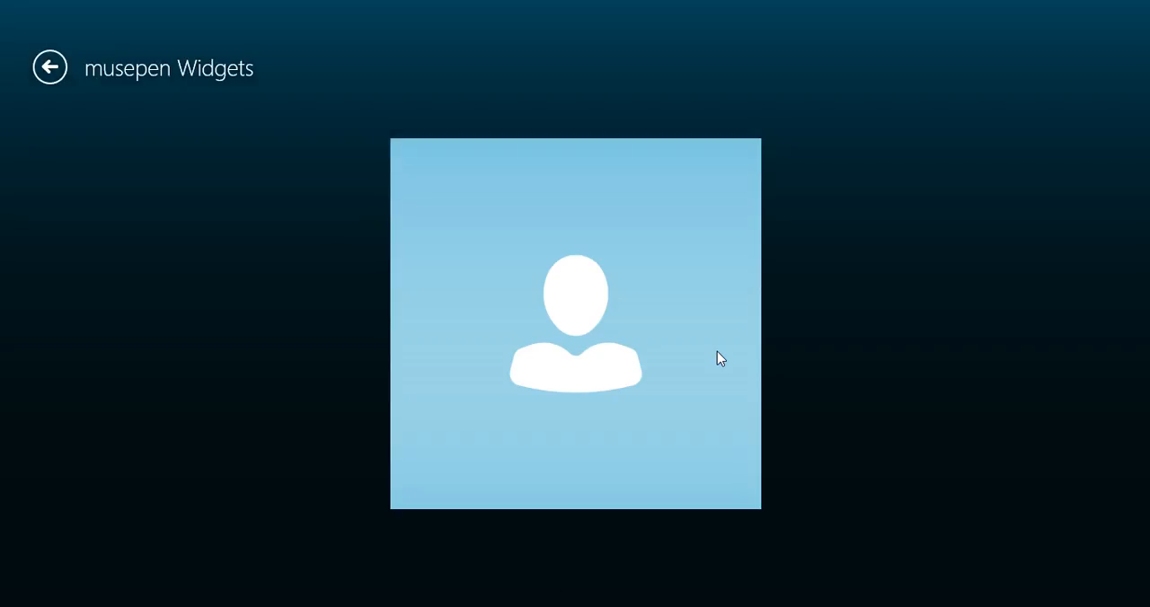
{"action": "left_click", "coordinate": [575, 323]}
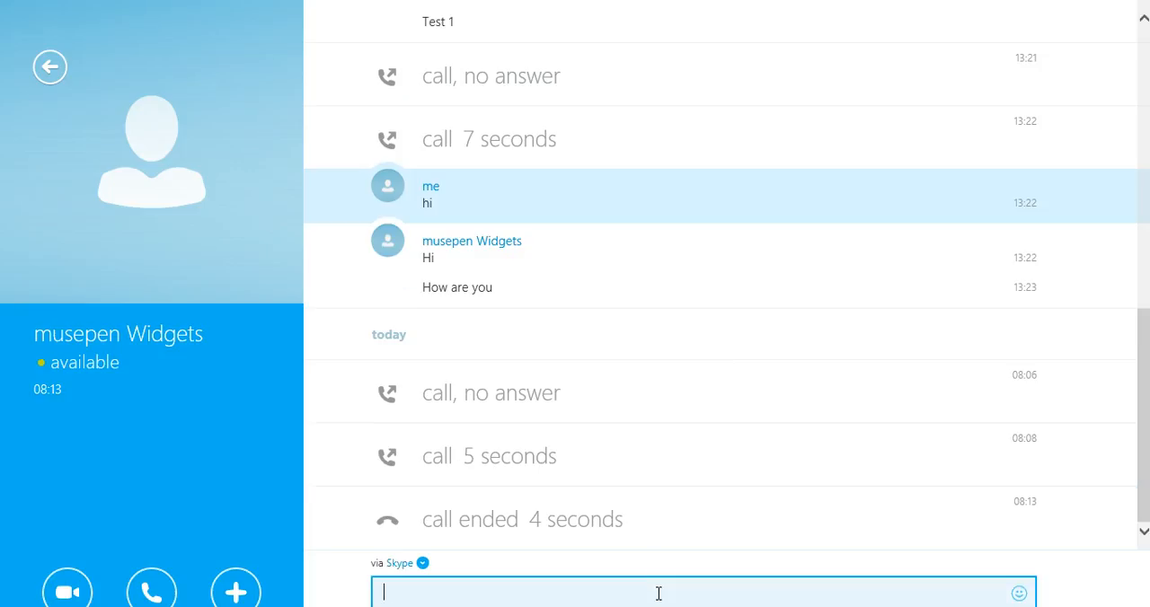
{"action": "scroll", "scroll_direction": "down", "scroll_amount": 3}
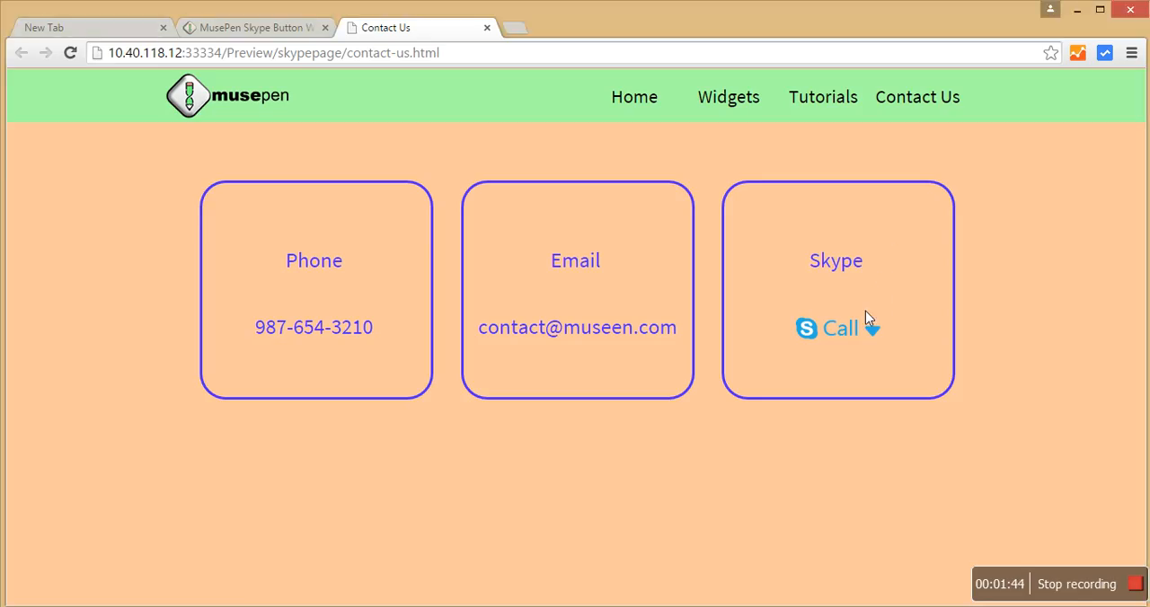
{"action": "mouse_move", "coordinate": [985, 252]}
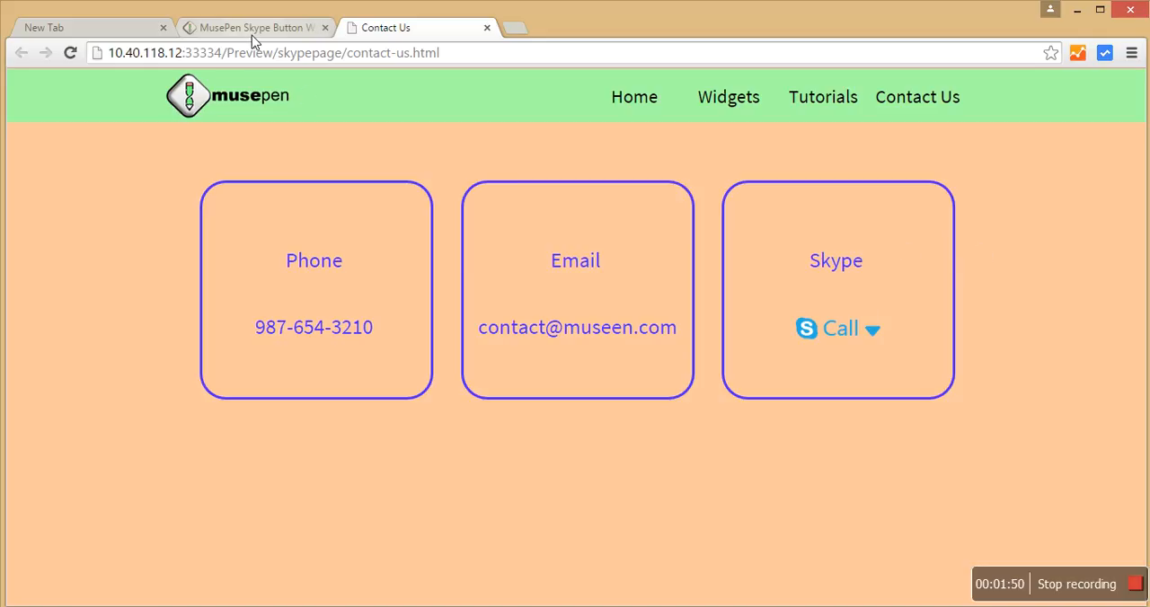
- Return to the MusePen Skype Button Widget product page and select its web address
{"action": "left_click", "coordinate": [256, 27]}
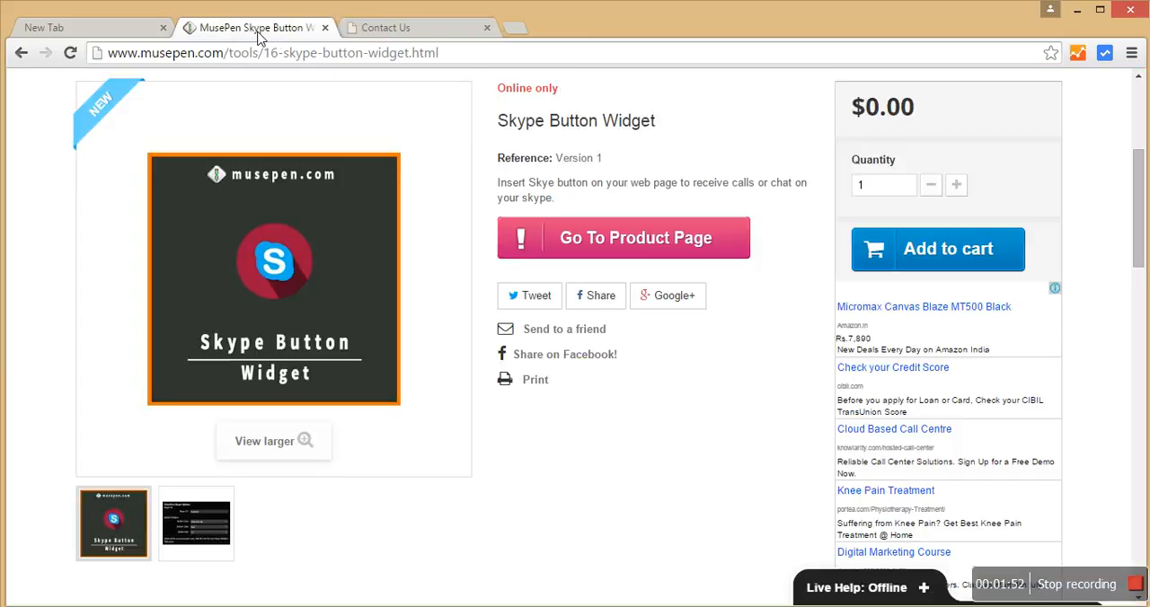
{"action": "mouse_move", "coordinate": [458, 63]}
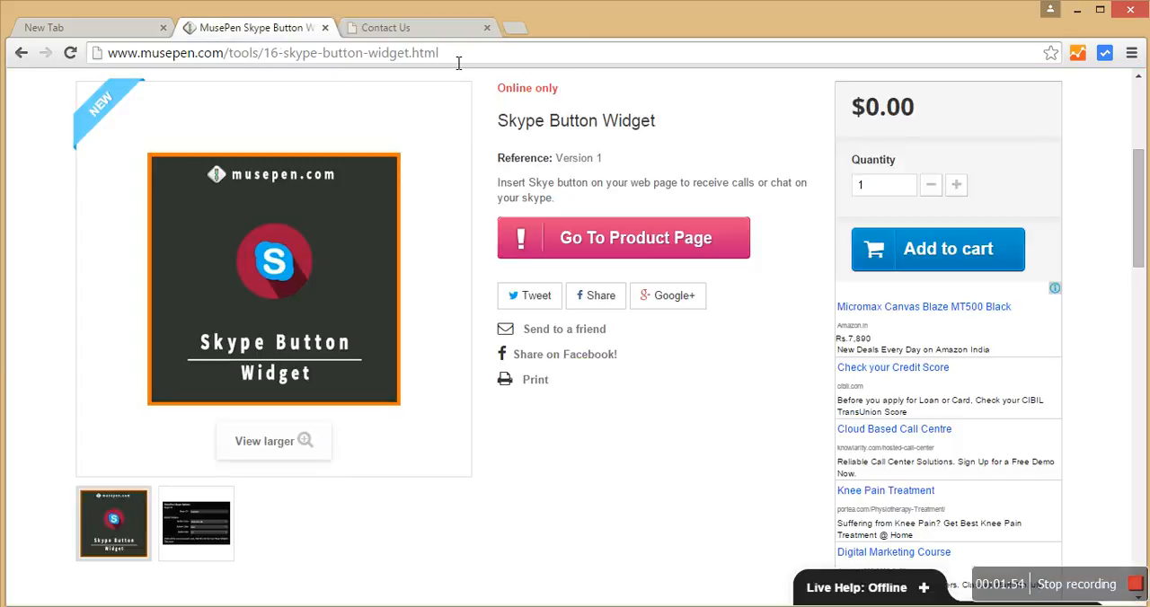
{"action": "left_click", "coordinate": [269, 52]}
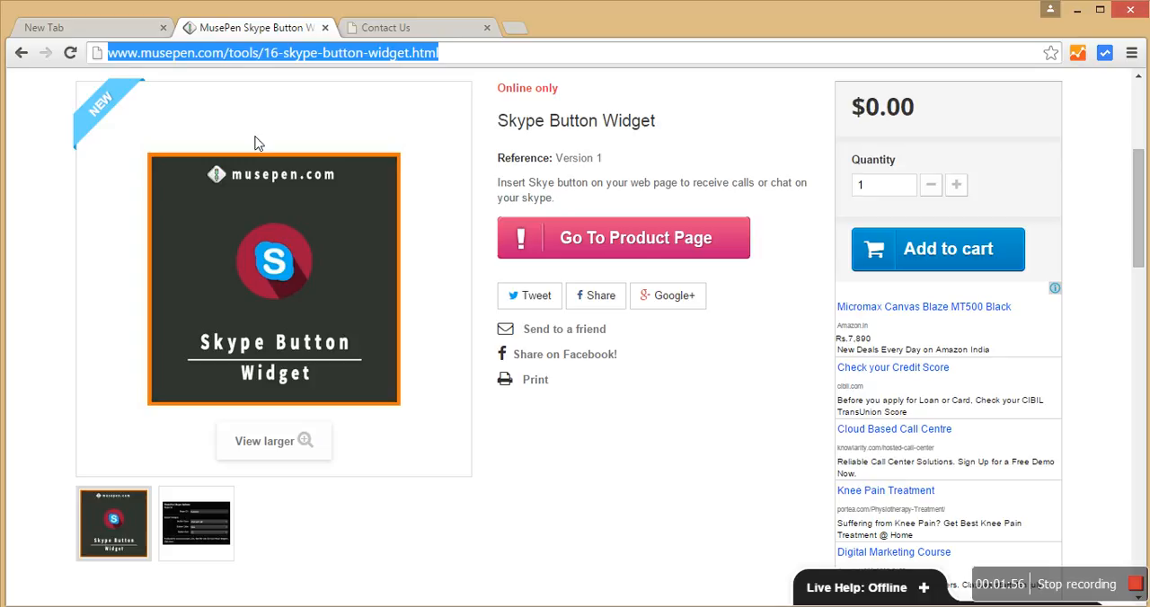
{"action": "mouse_move", "coordinate": [234, 94]}
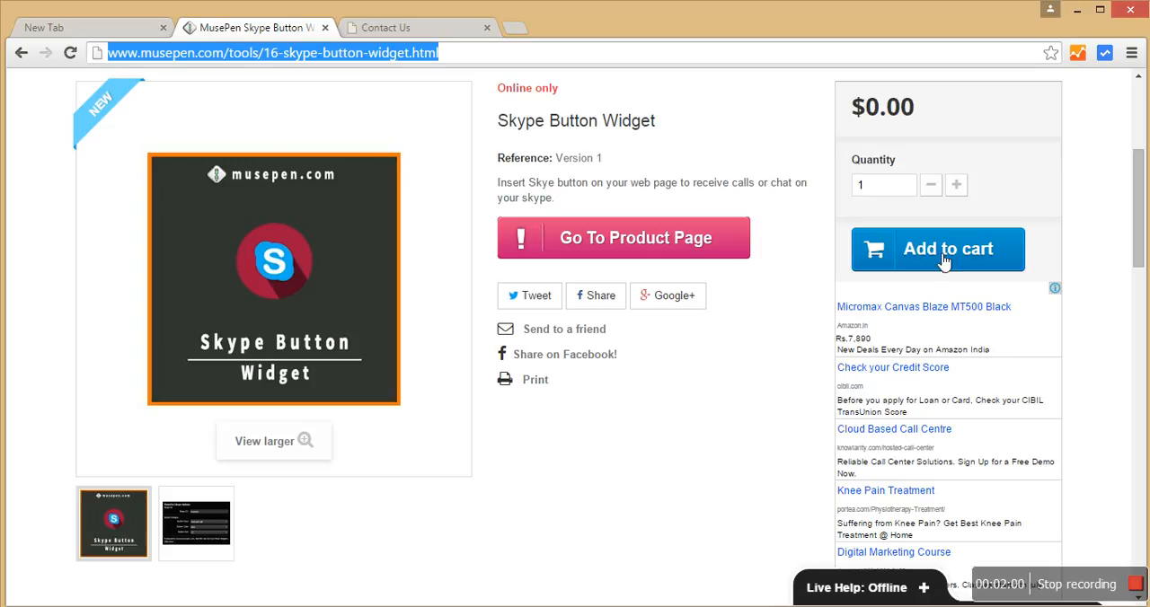
{"action": "mouse_move", "coordinate": [352, 551]}
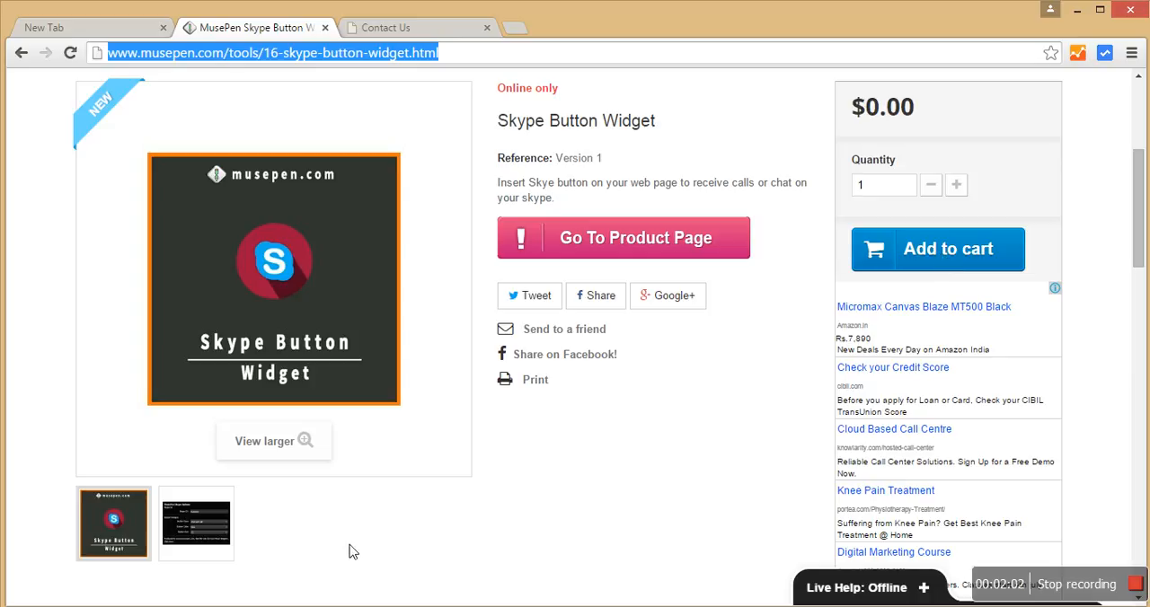
{"action": "left_click", "coordinate": [194, 524]}
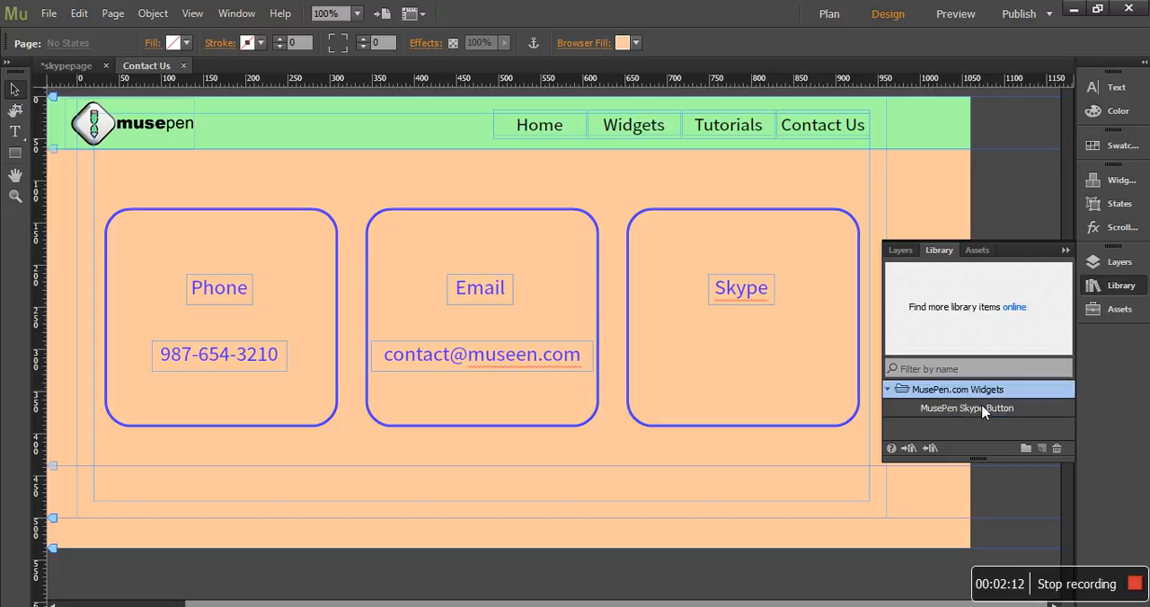
- Drag the MusePen Skype Button widget from the Library into the Skype box
{"action": "left_click", "coordinate": [967, 408]}
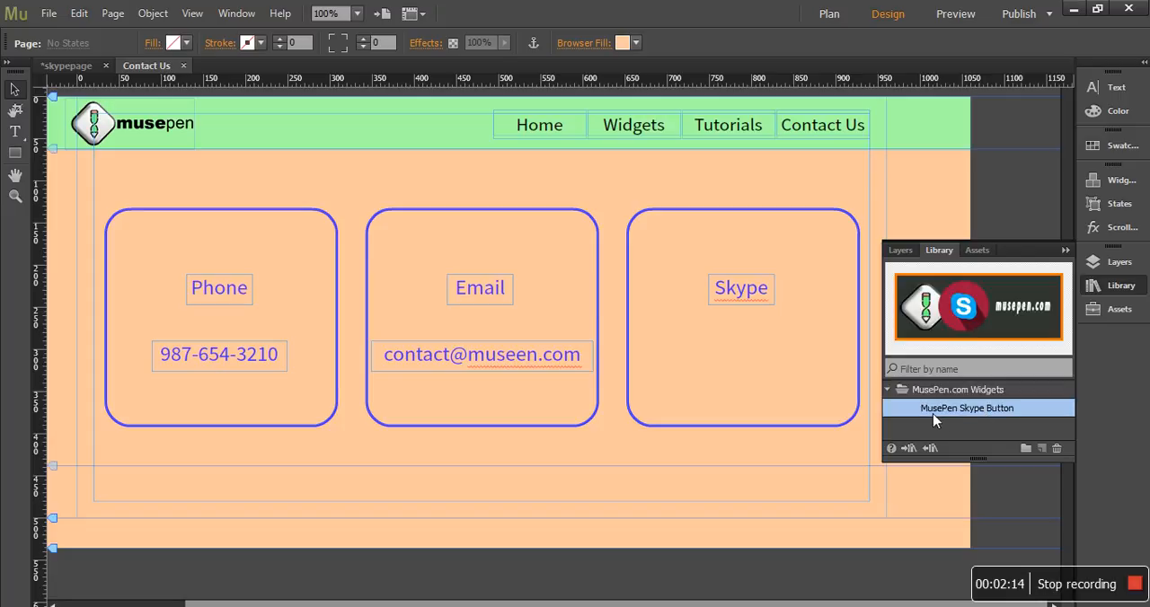
{"action": "mouse_move", "coordinate": [1003, 334]}
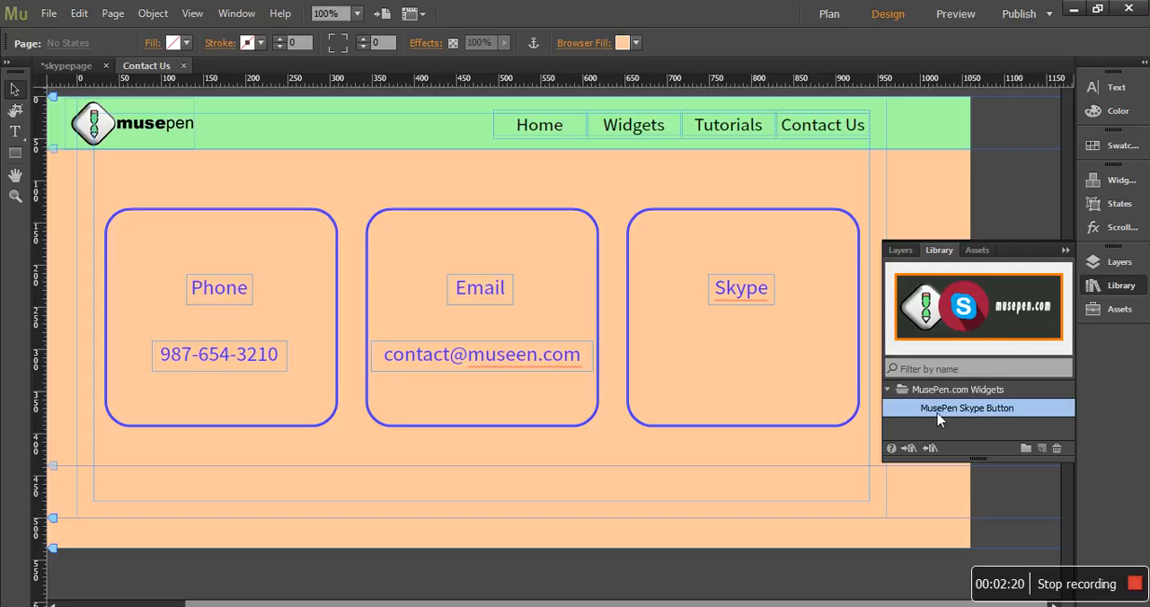
{"action": "mouse_move", "coordinate": [955, 417]}
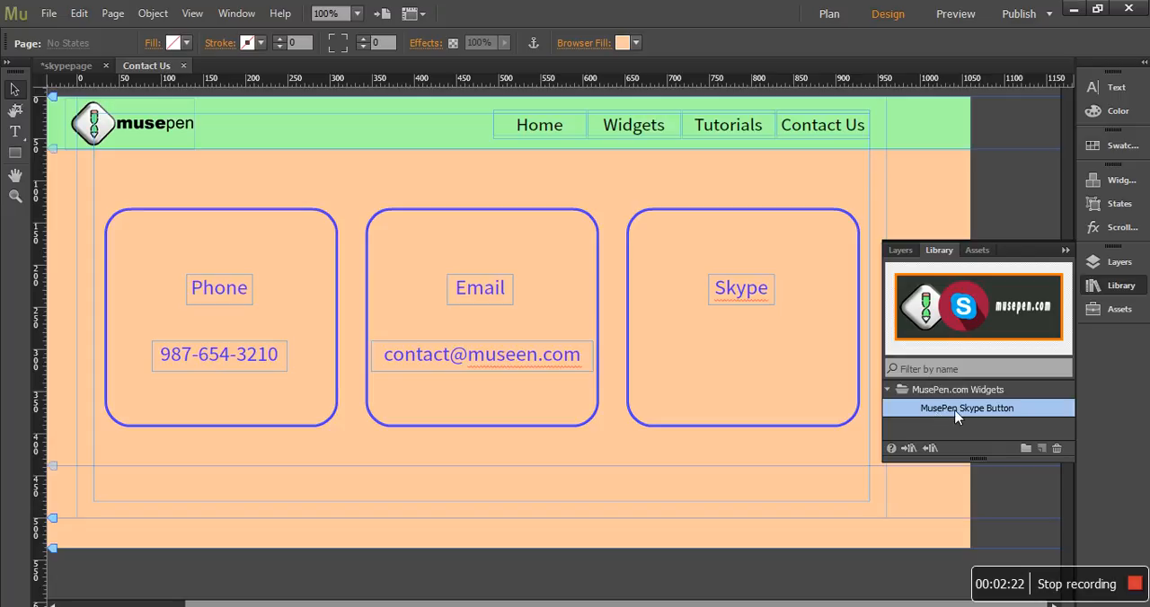
{"action": "left_click_drag", "start_coordinate": [967, 408], "coordinate": [758, 366]}
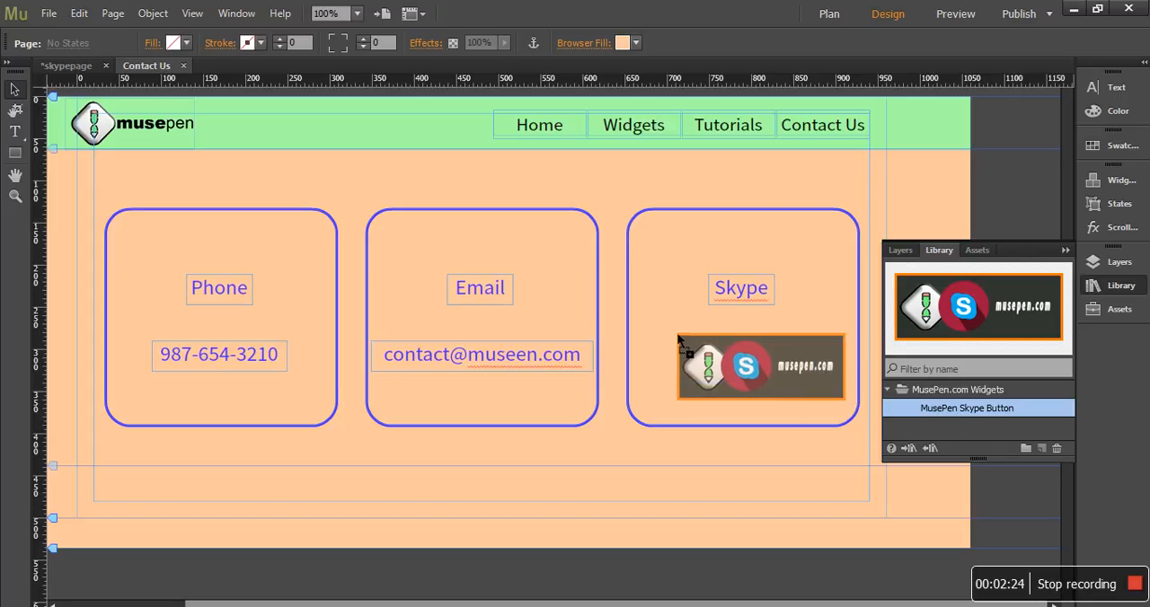
{"action": "left_click", "coordinate": [760, 366]}
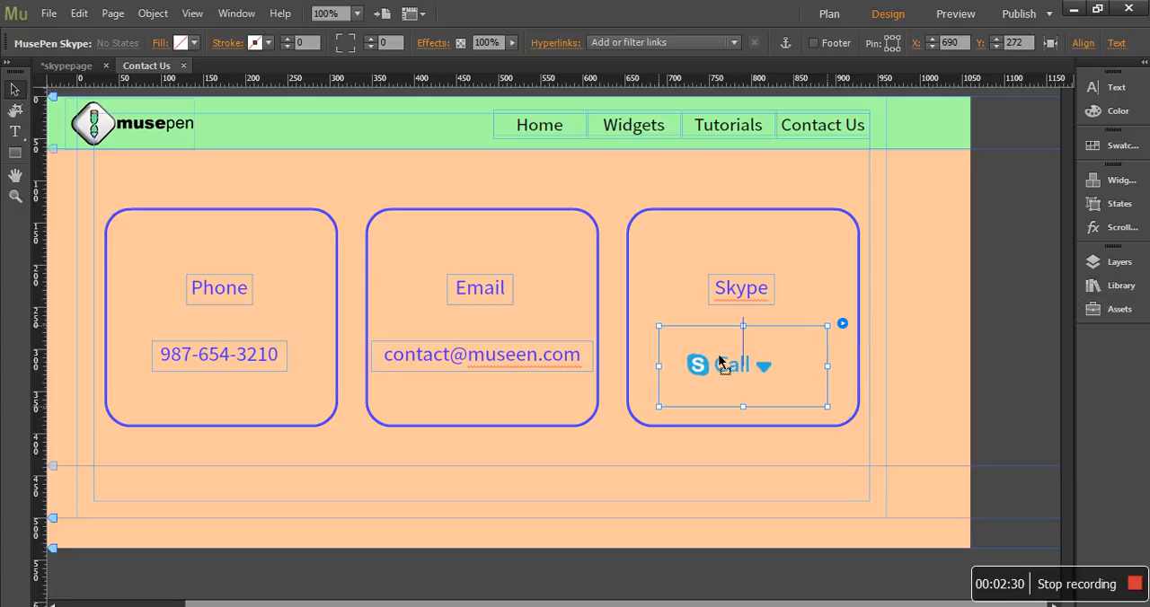
{"action": "mouse_move", "coordinate": [843, 327]}
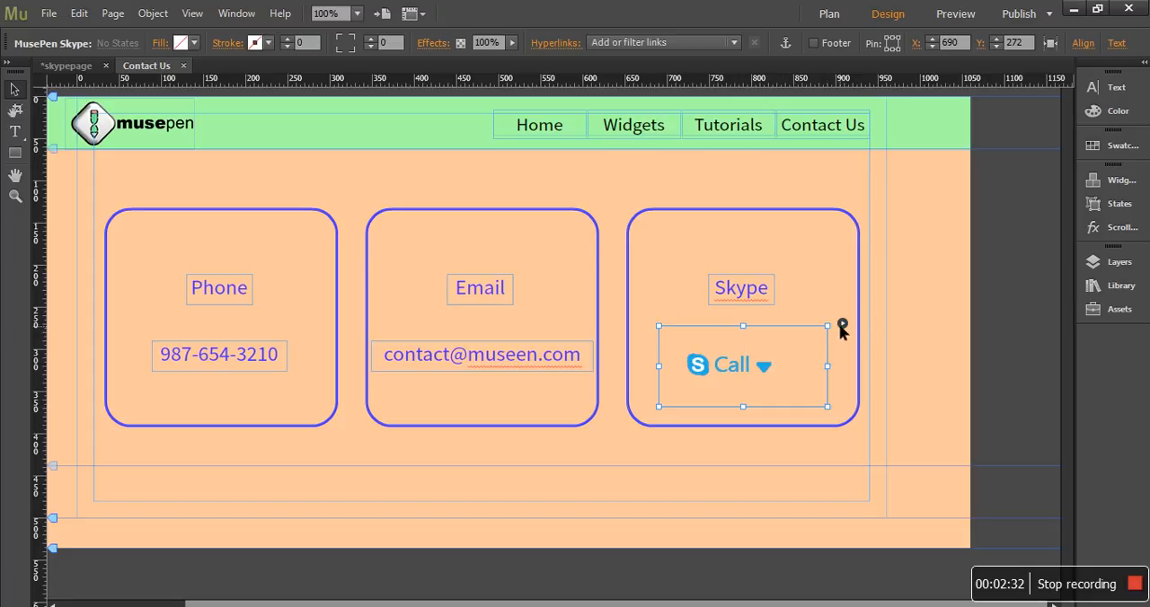
- Open the Skype widget's options panel to set its Skype ID
{"action": "left_click", "coordinate": [841, 323]}
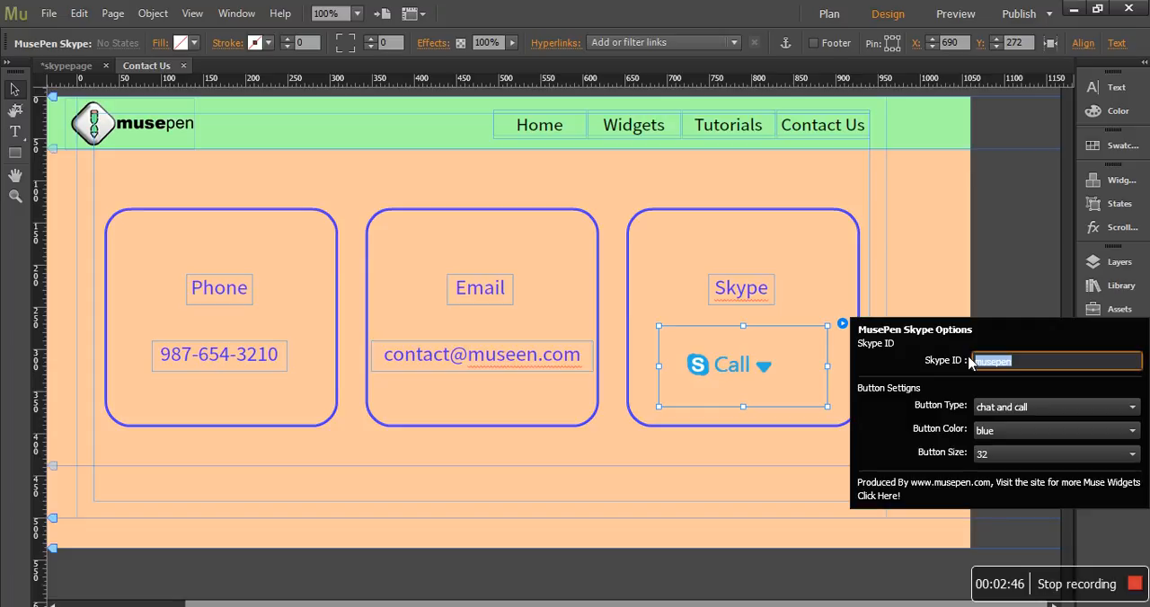
{"action": "mouse_move", "coordinate": [1031, 362]}
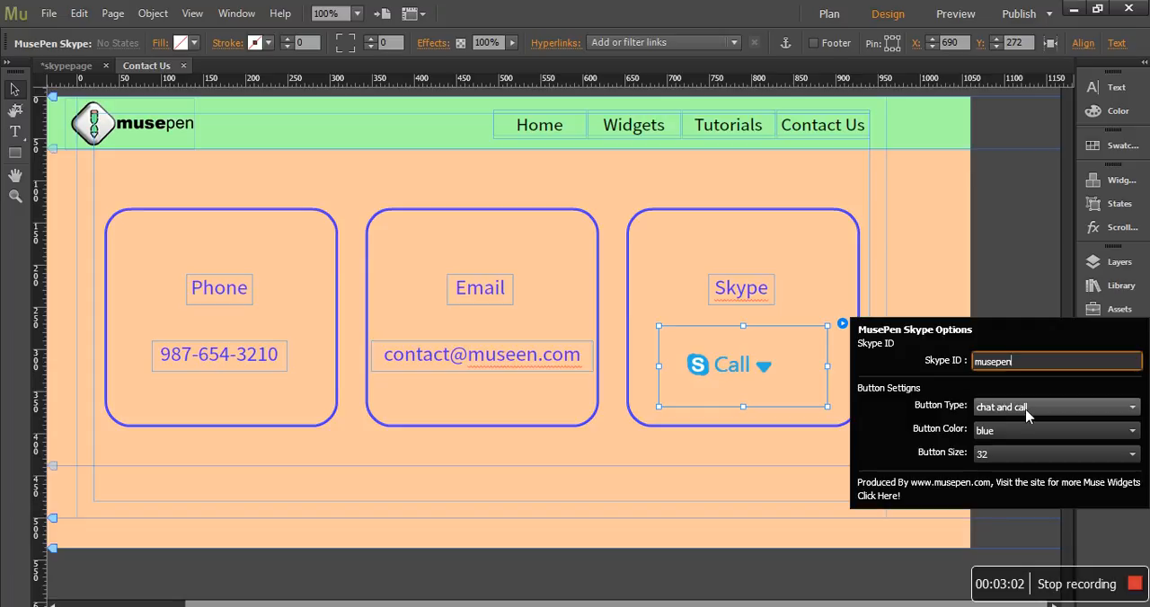
{"action": "mouse_move", "coordinate": [1015, 421]}
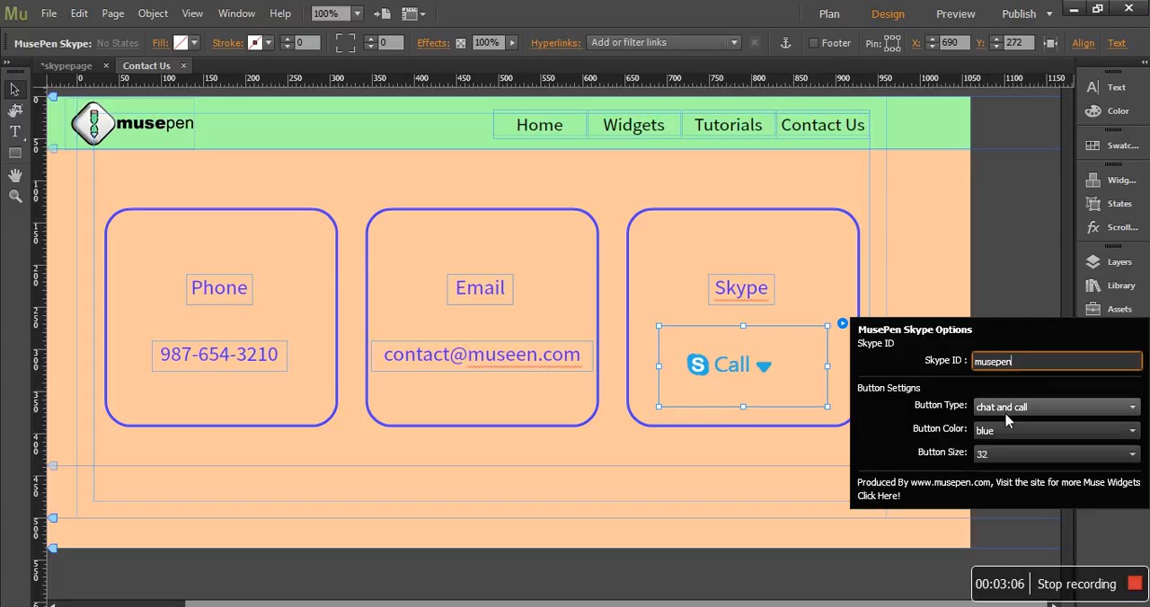
{"action": "mouse_move", "coordinate": [951, 411]}
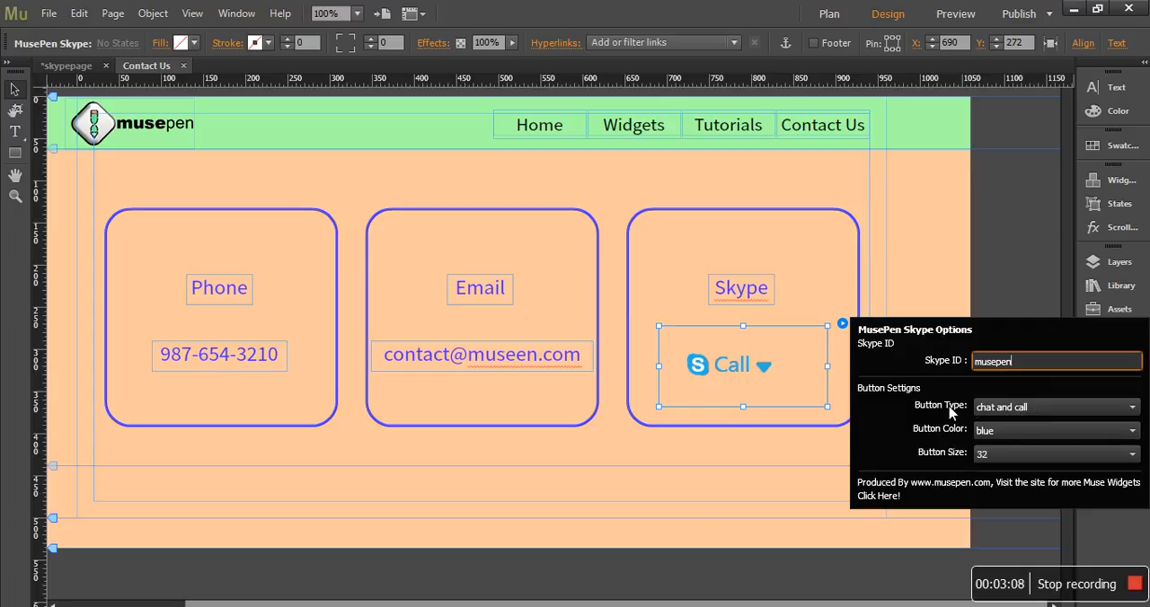
{"action": "mouse_move", "coordinate": [949, 398]}
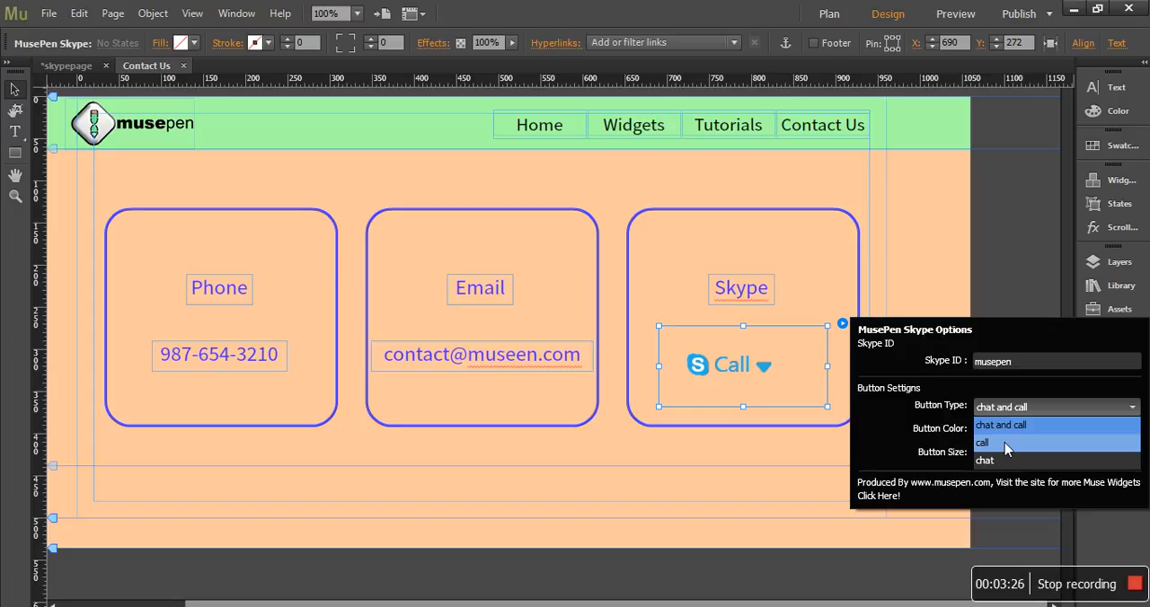
{"action": "left_click", "coordinate": [981, 441]}
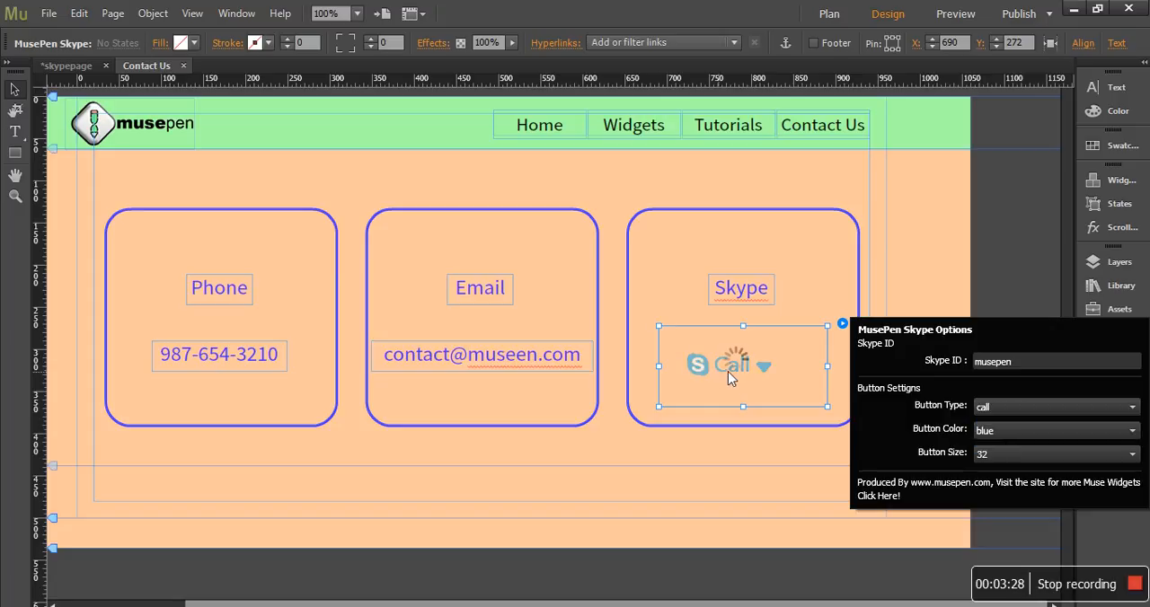
{"action": "mouse_move", "coordinate": [765, 374]}
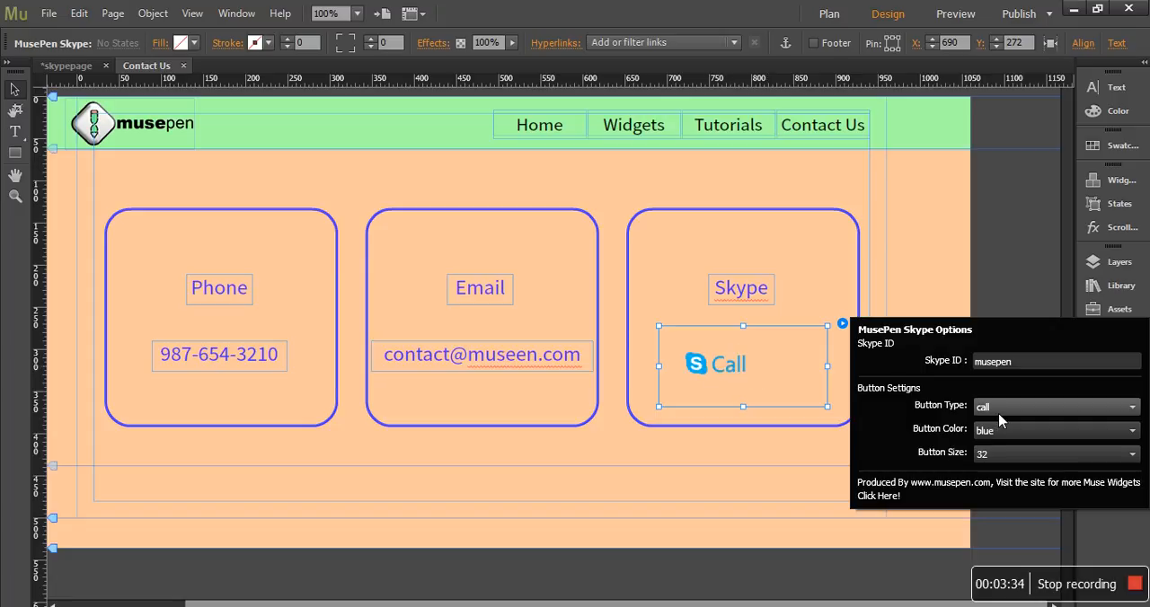
{"action": "left_click", "coordinate": [1057, 406]}
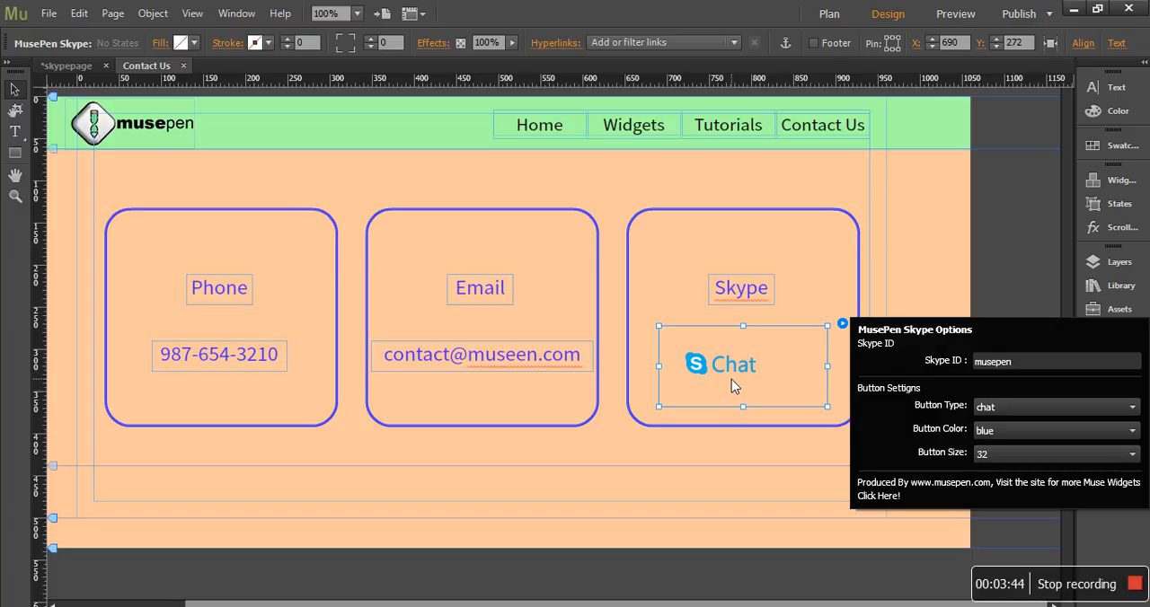
{"action": "mouse_move", "coordinate": [962, 409]}
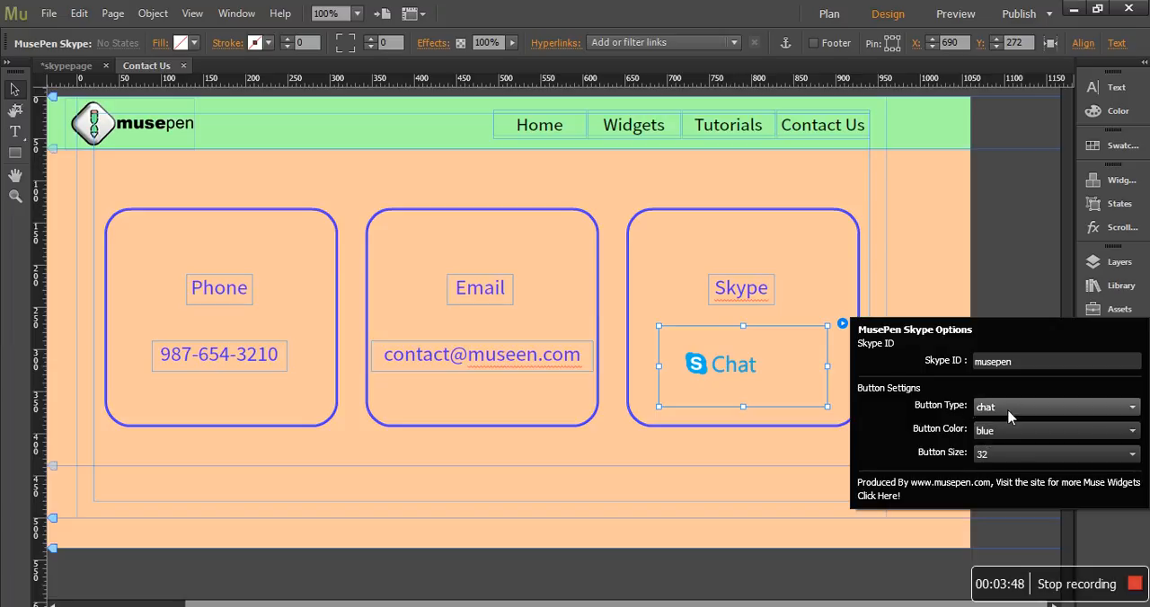
{"action": "left_click", "coordinate": [1056, 406]}
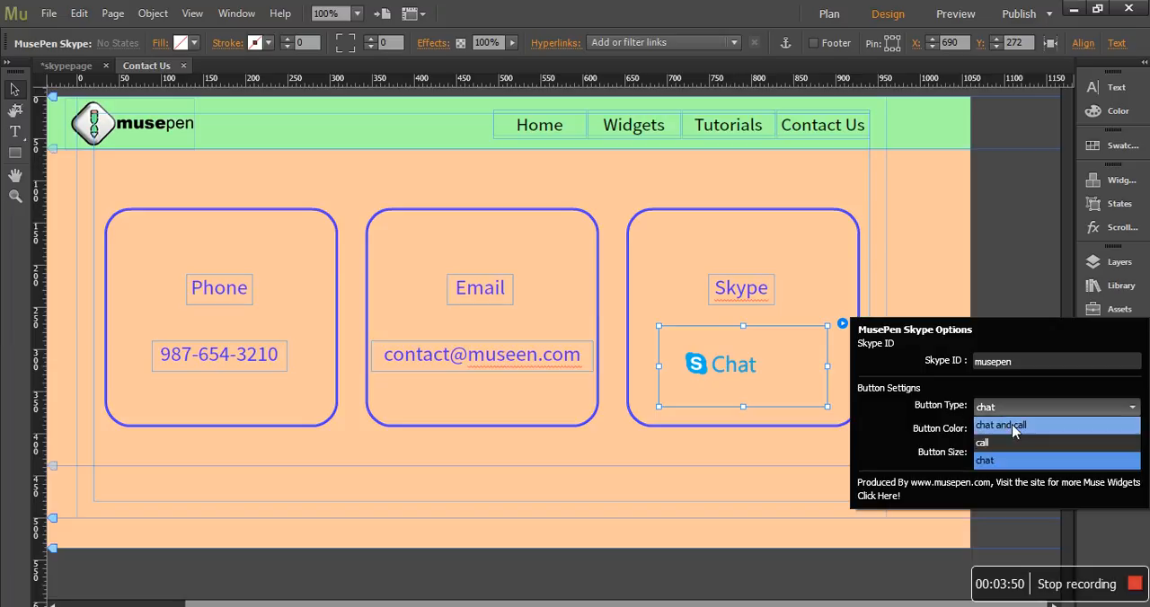
{"action": "left_click", "coordinate": [999, 424]}
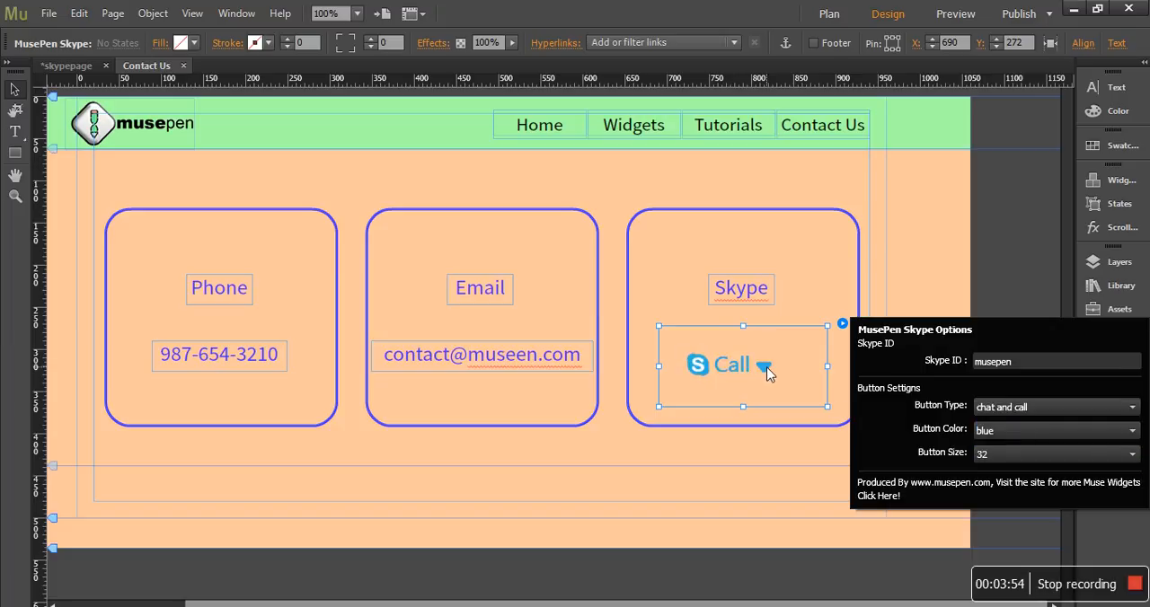
{"action": "mouse_move", "coordinate": [919, 413]}
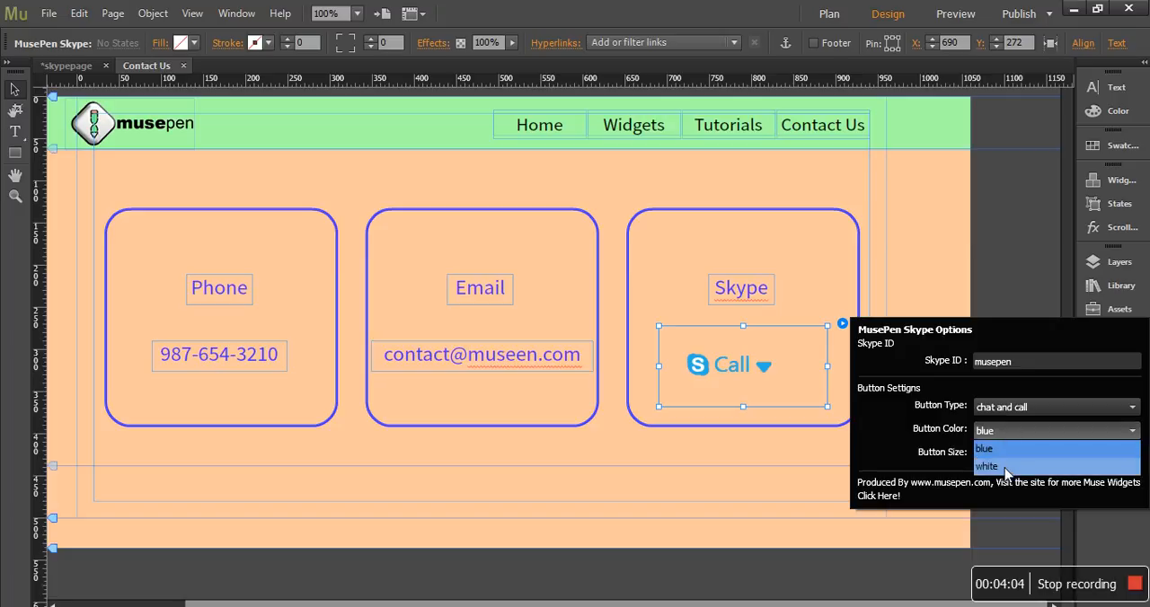
{"action": "left_click", "coordinate": [986, 467]}
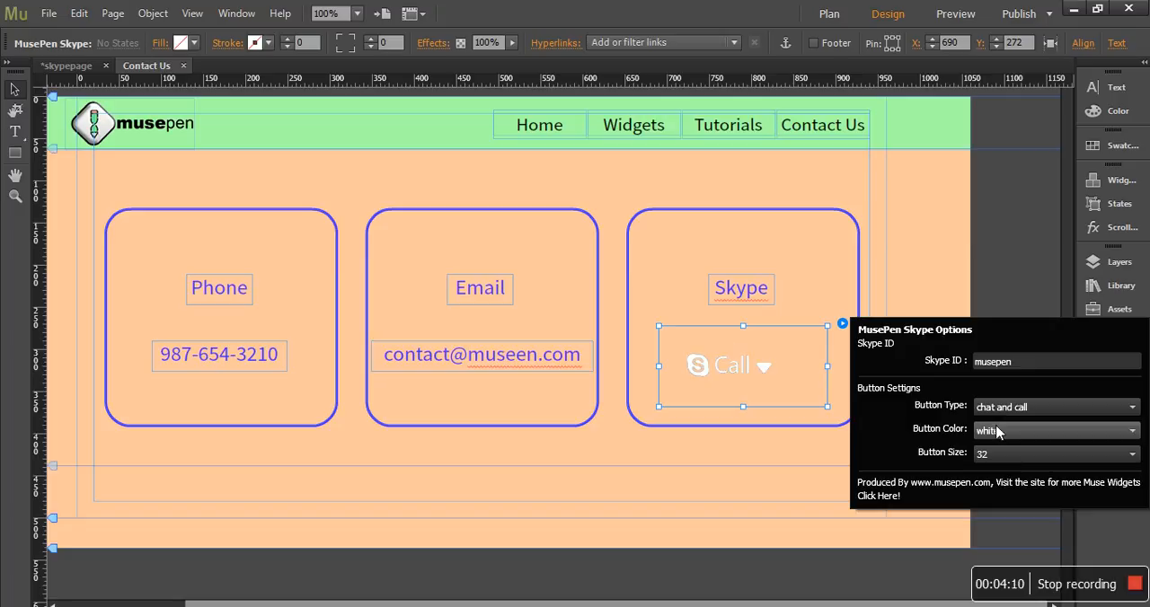
{"action": "left_click", "coordinate": [1056, 431]}
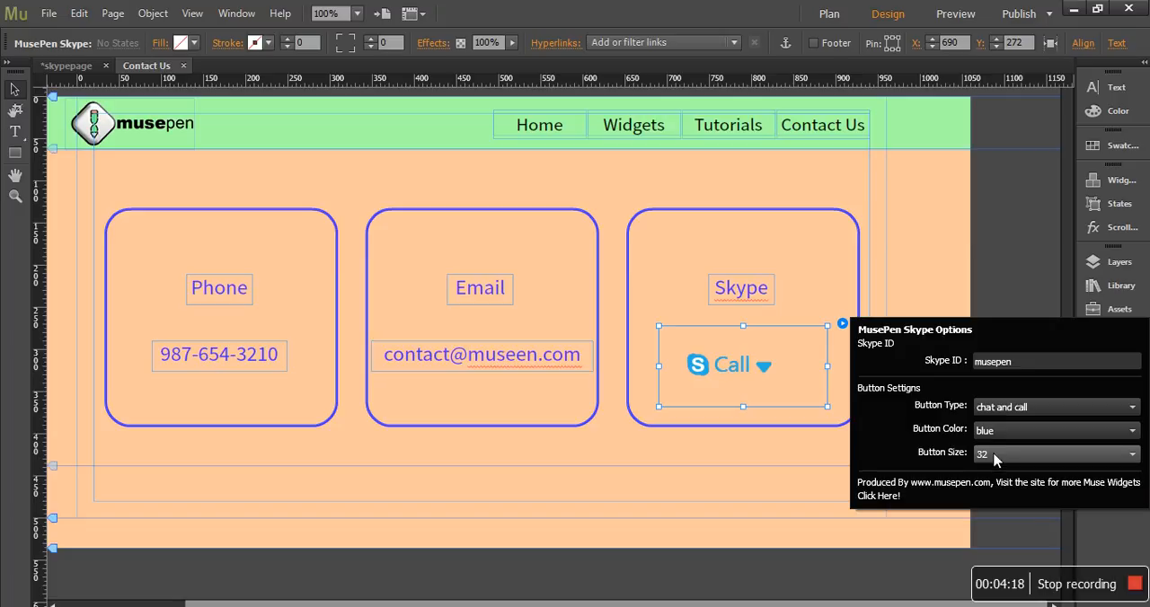
- Set the Skype button size to 24 after trying 10 and 14
{"action": "left_click", "coordinate": [1056, 453]}
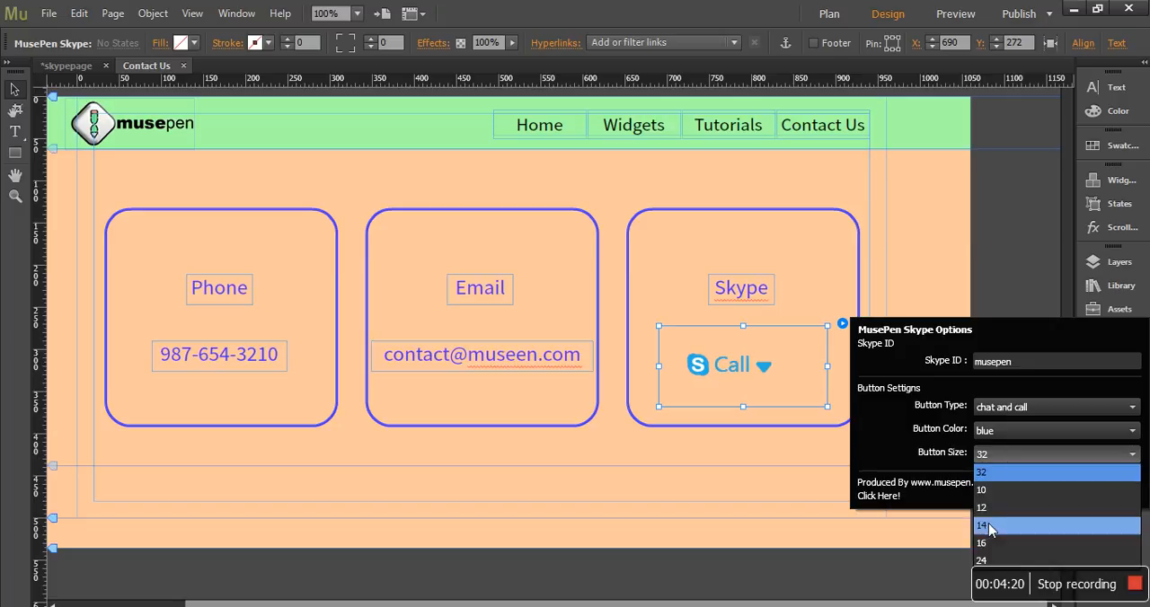
{"action": "mouse_move", "coordinate": [1010, 488]}
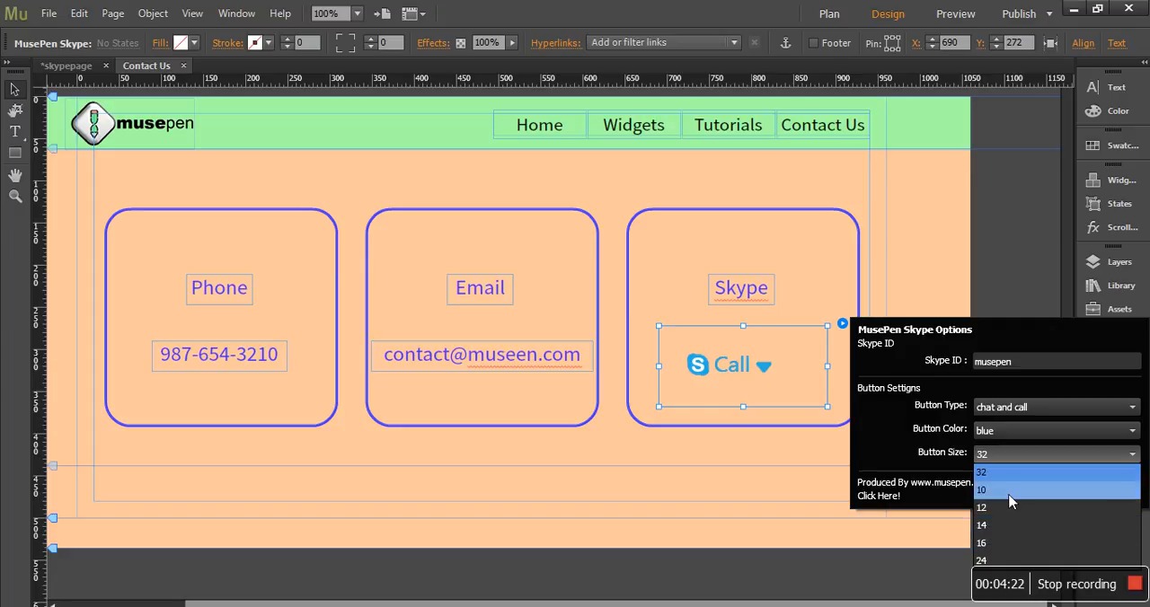
{"action": "left_click", "coordinate": [981, 489]}
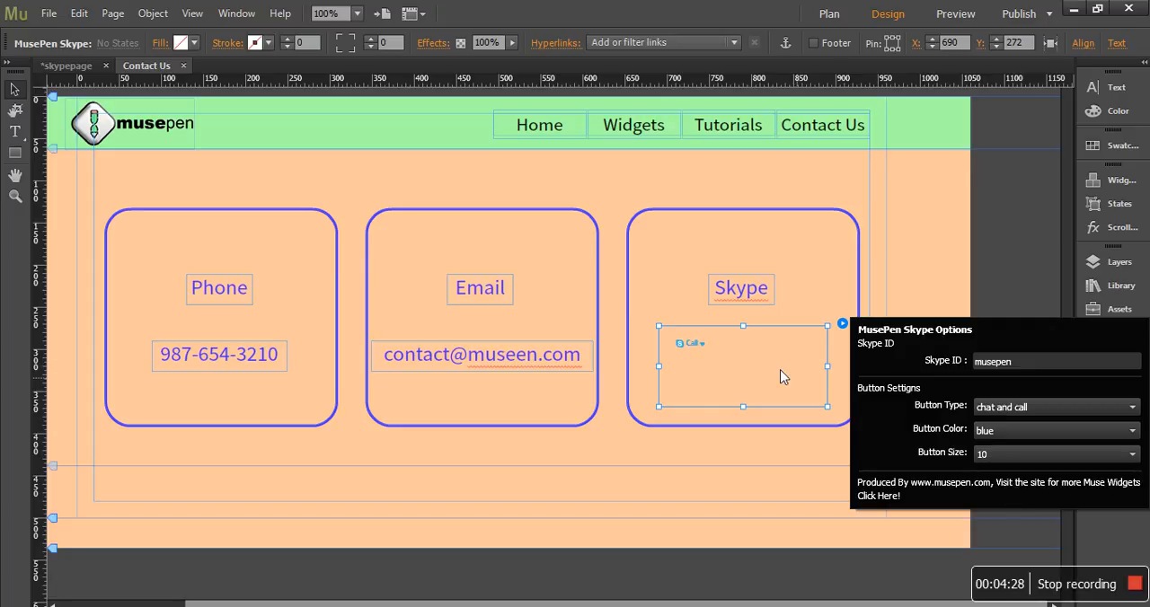
{"action": "mouse_move", "coordinate": [709, 368]}
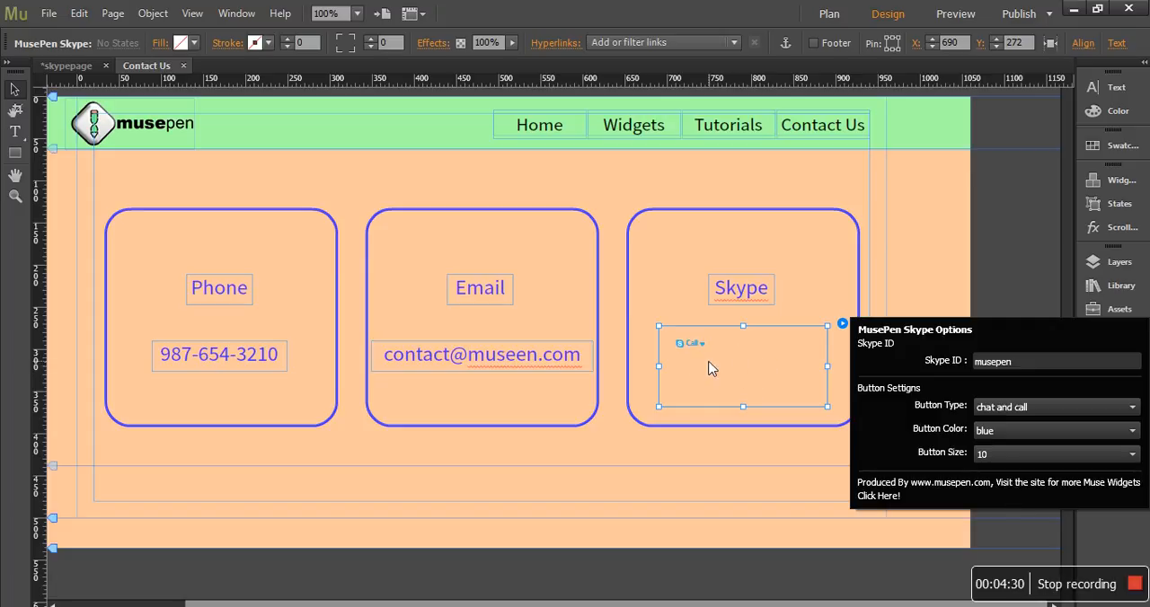
{"action": "mouse_move", "coordinate": [765, 372]}
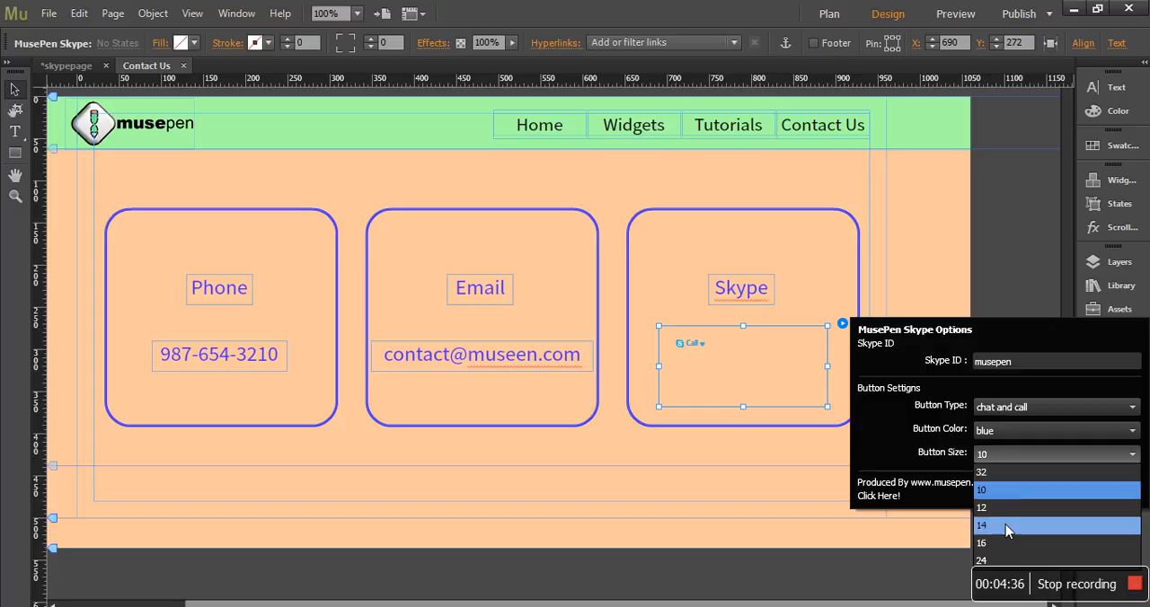
{"action": "left_click", "coordinate": [981, 525]}
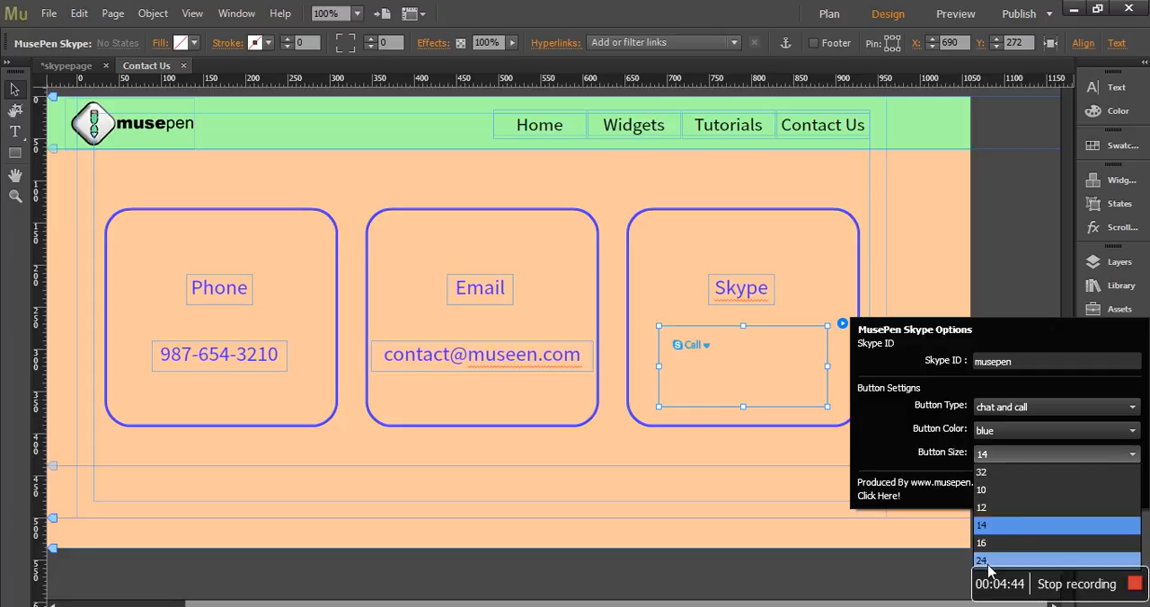
{"action": "left_click", "coordinate": [981, 560]}
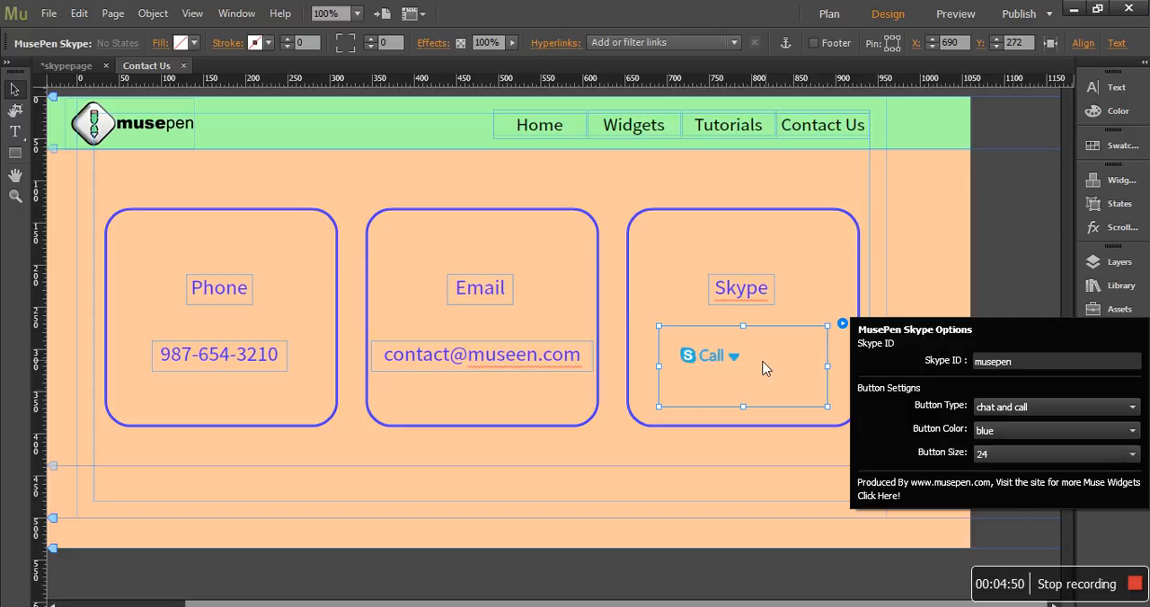
{"action": "mouse_move", "coordinate": [691, 355]}
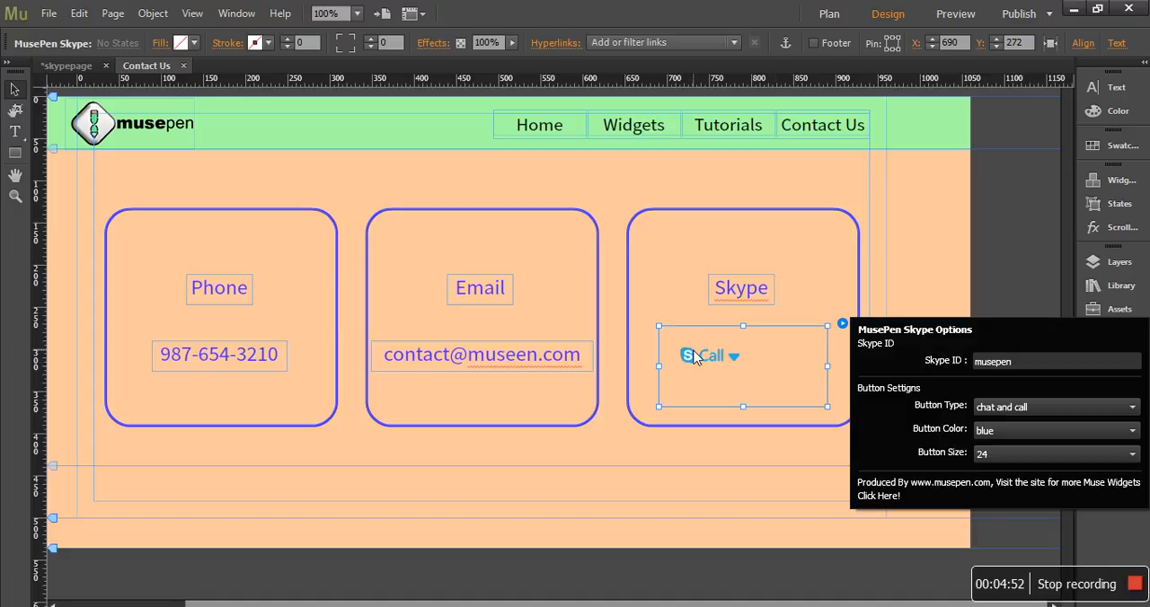
{"action": "mouse_move", "coordinate": [794, 399]}
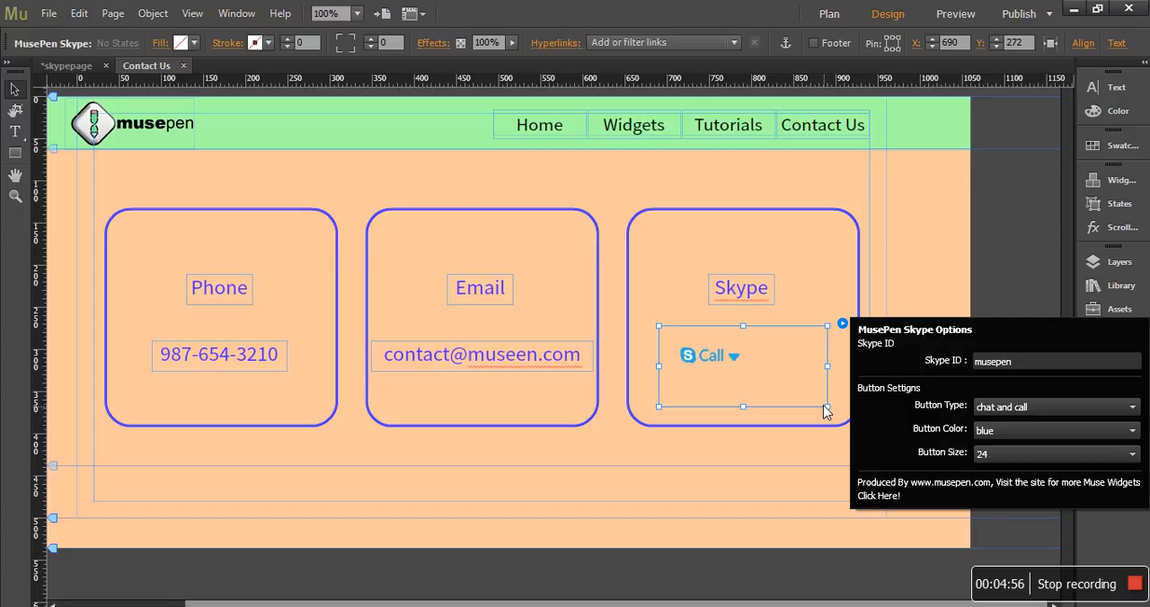
{"action": "mouse_move", "coordinate": [893, 263]}
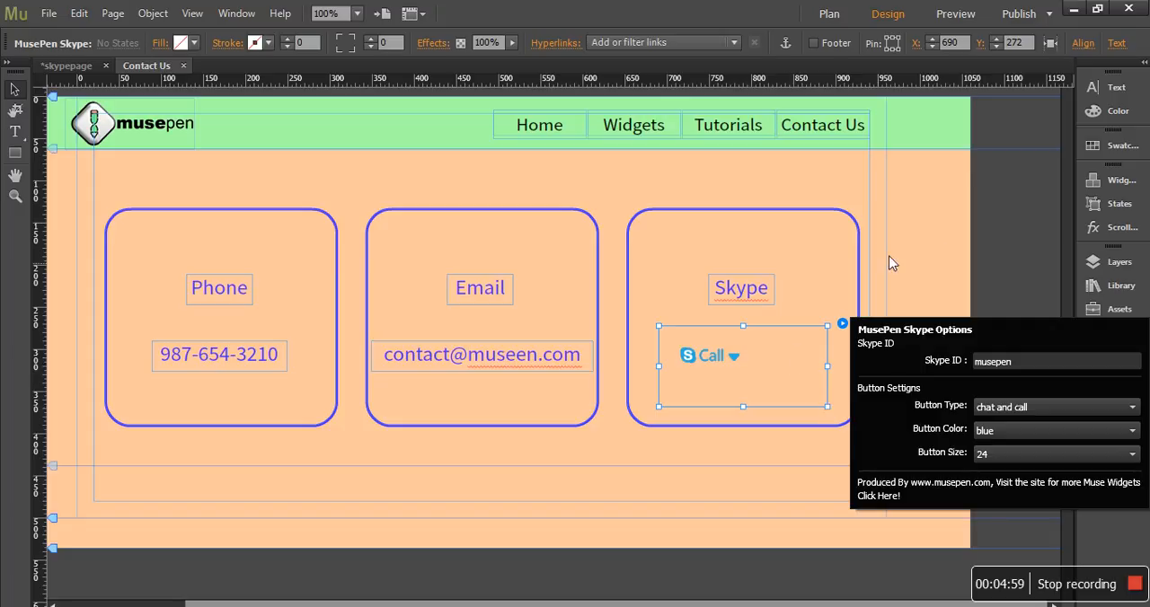
- Centre the Skype Call button beneath the Skype heading in its box and deselect it
{"action": "left_click", "coordinate": [728, 383]}
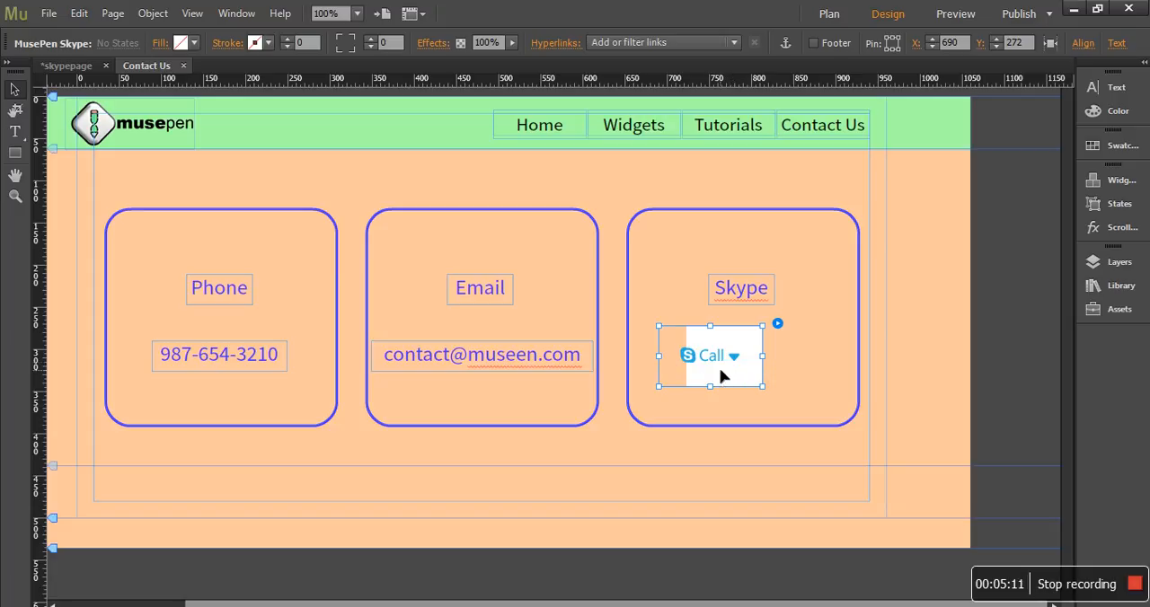
{"action": "mouse_move", "coordinate": [762, 368]}
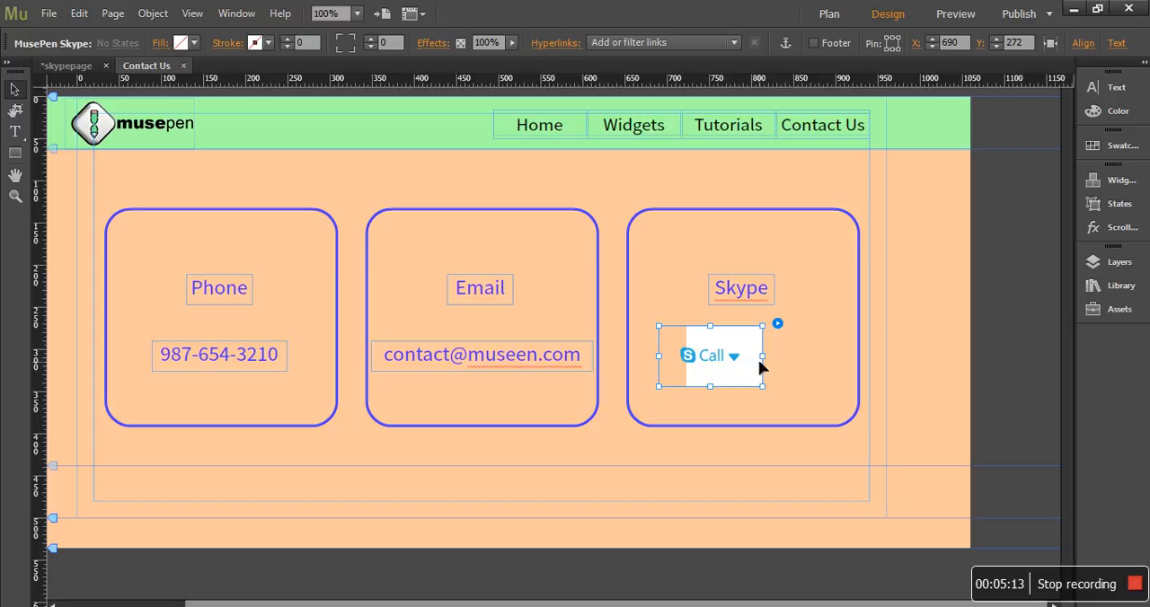
{"action": "left_click_drag", "start_coordinate": [709, 356], "coordinate": [744, 366]}
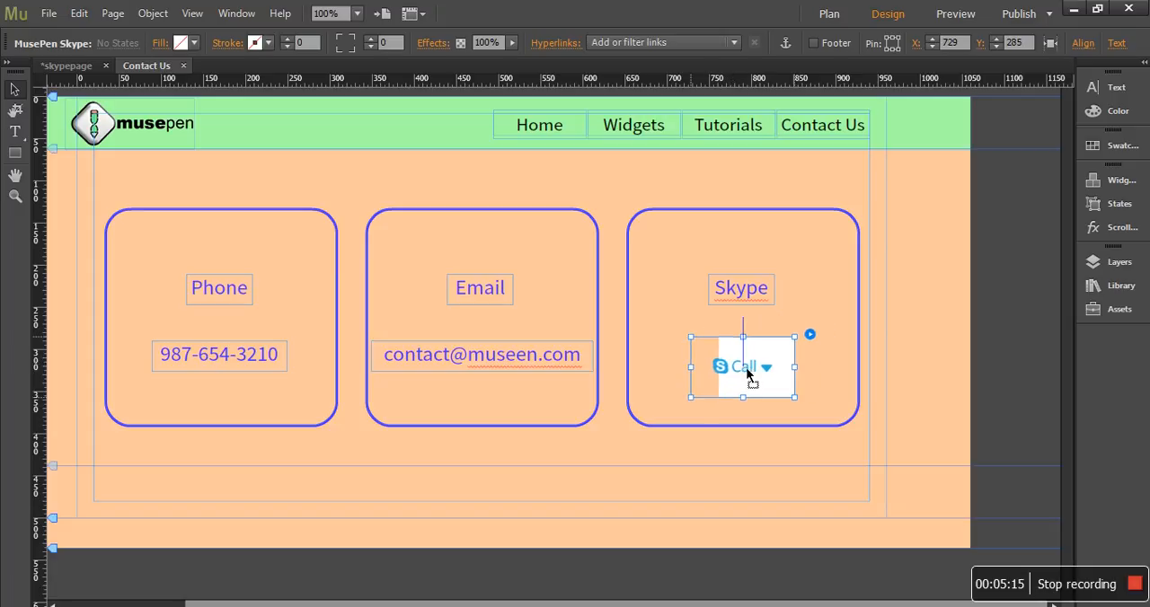
{"action": "left_click_drag", "start_coordinate": [744, 366], "coordinate": [743, 356]}
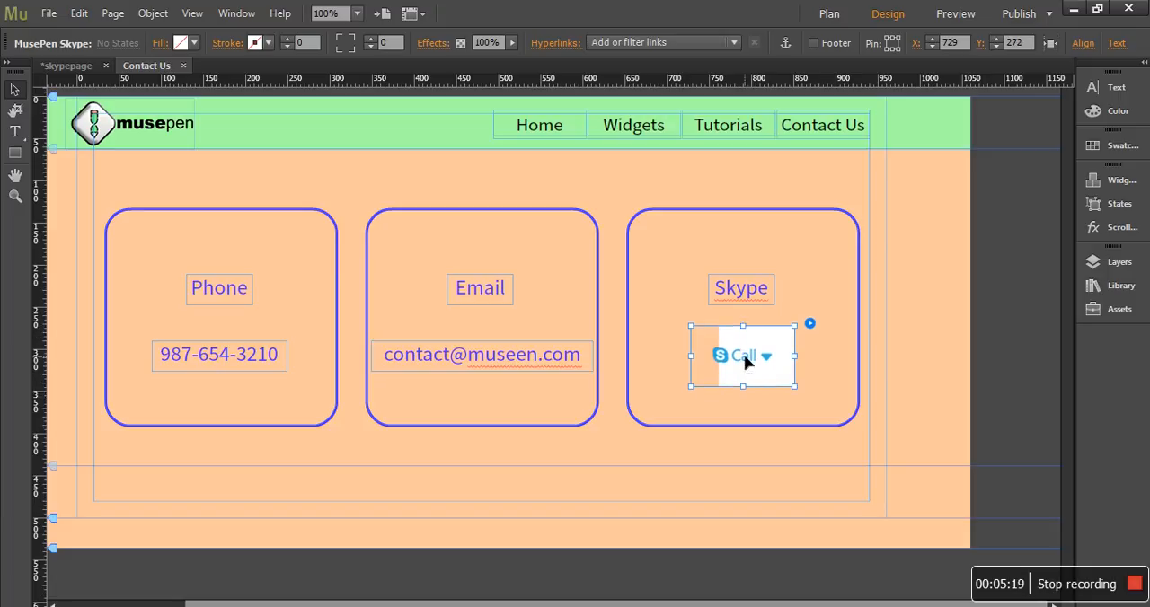
{"action": "mouse_move", "coordinate": [577, 464]}
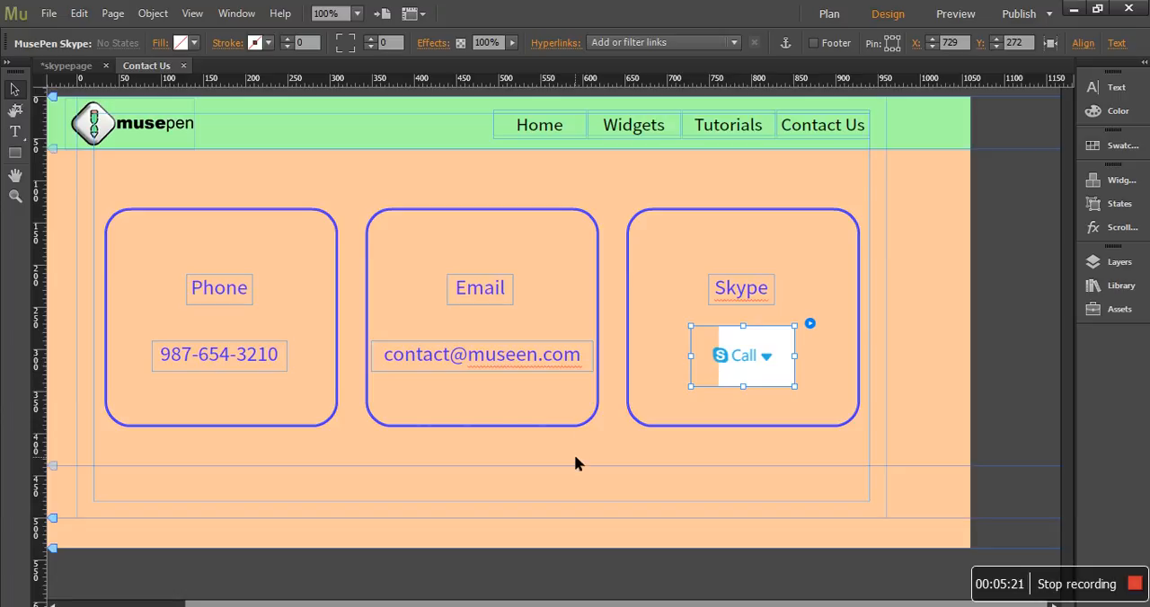
{"action": "left_click", "coordinate": [809, 323]}
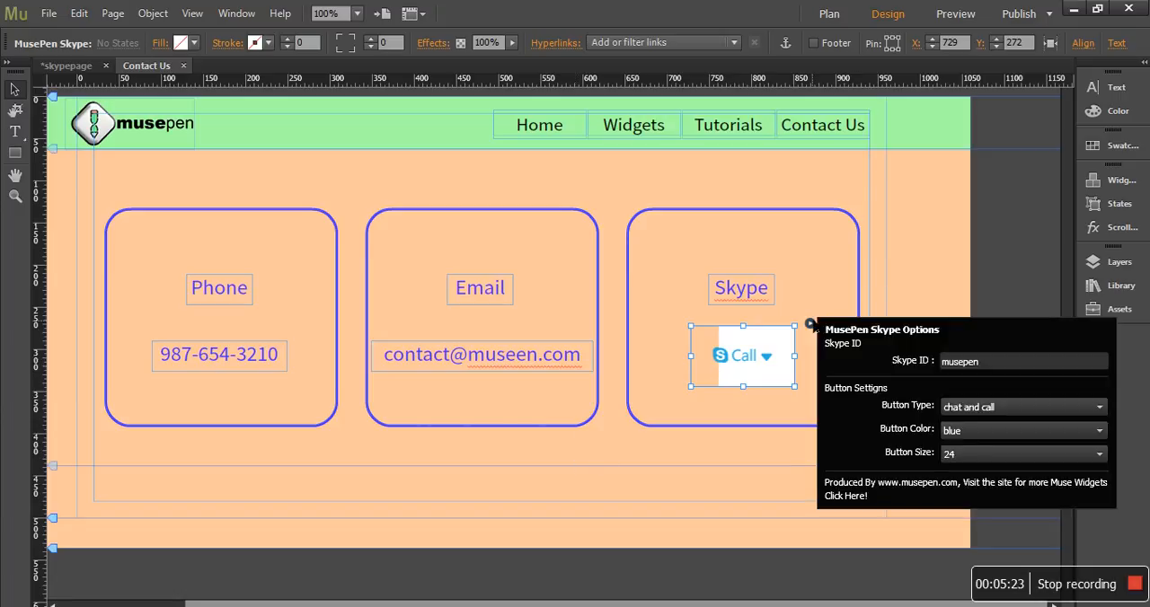
{"action": "left_click", "coordinate": [618, 488]}
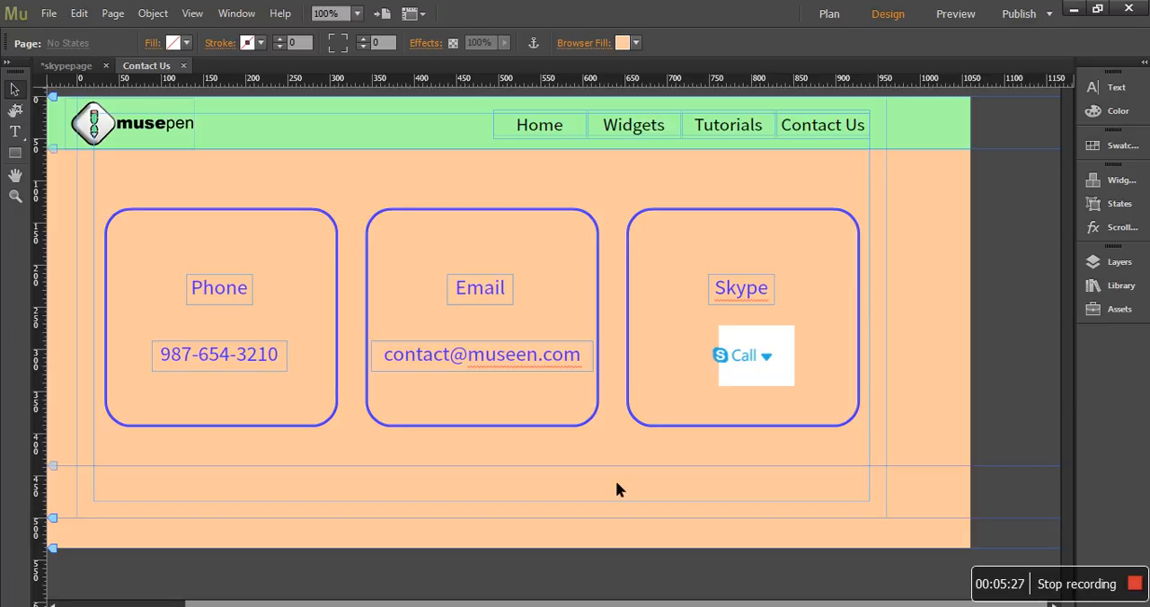
- Preview the Contact Us page in Chrome and choose Call from the Skype button
{"action": "left_click", "coordinate": [956, 14]}
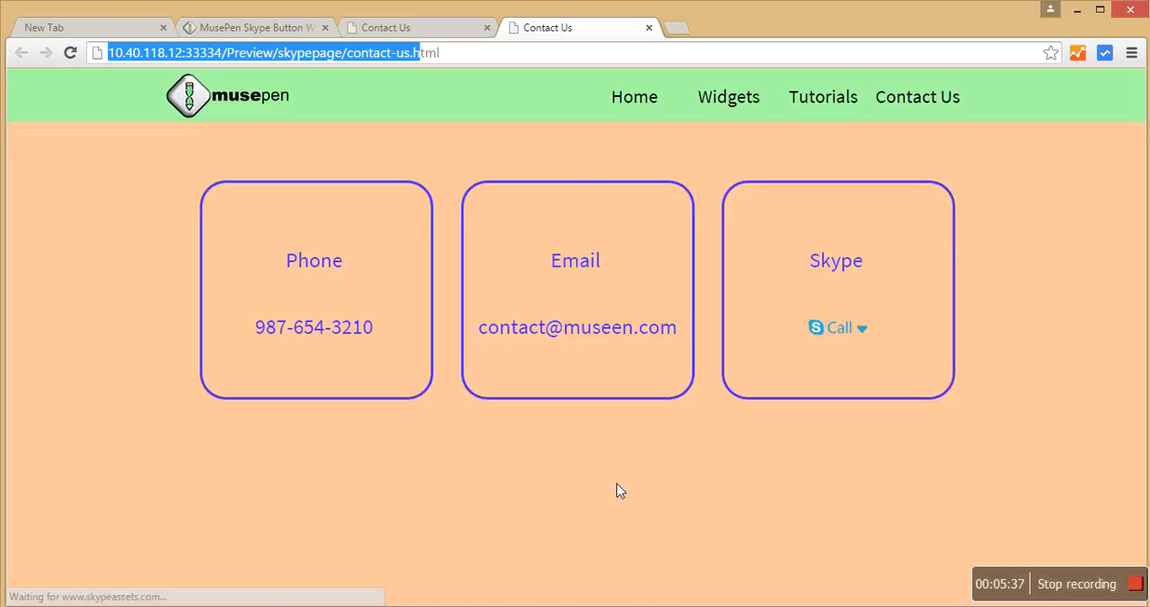
{"action": "mouse_move", "coordinate": [859, 348]}
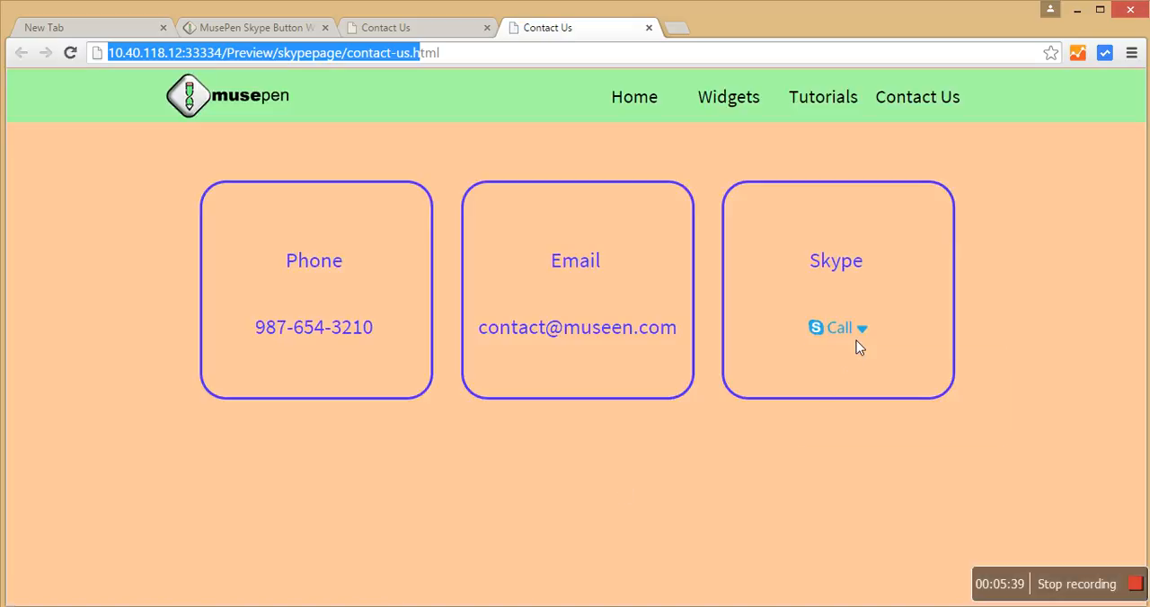
{"action": "left_click", "coordinate": [837, 327]}
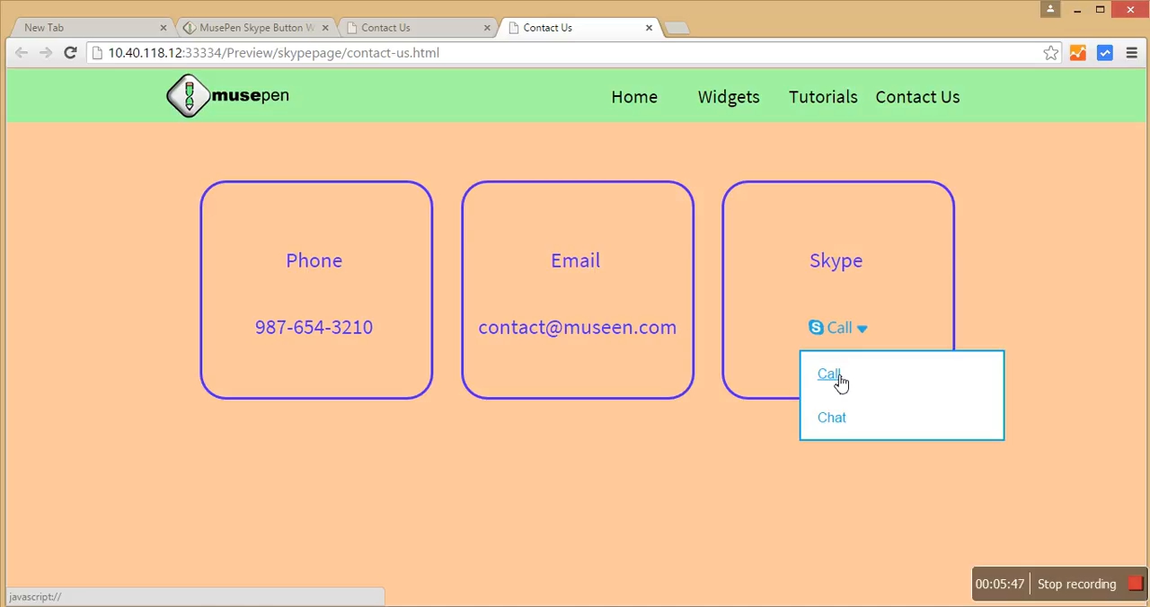
{"action": "left_click", "coordinate": [827, 373]}
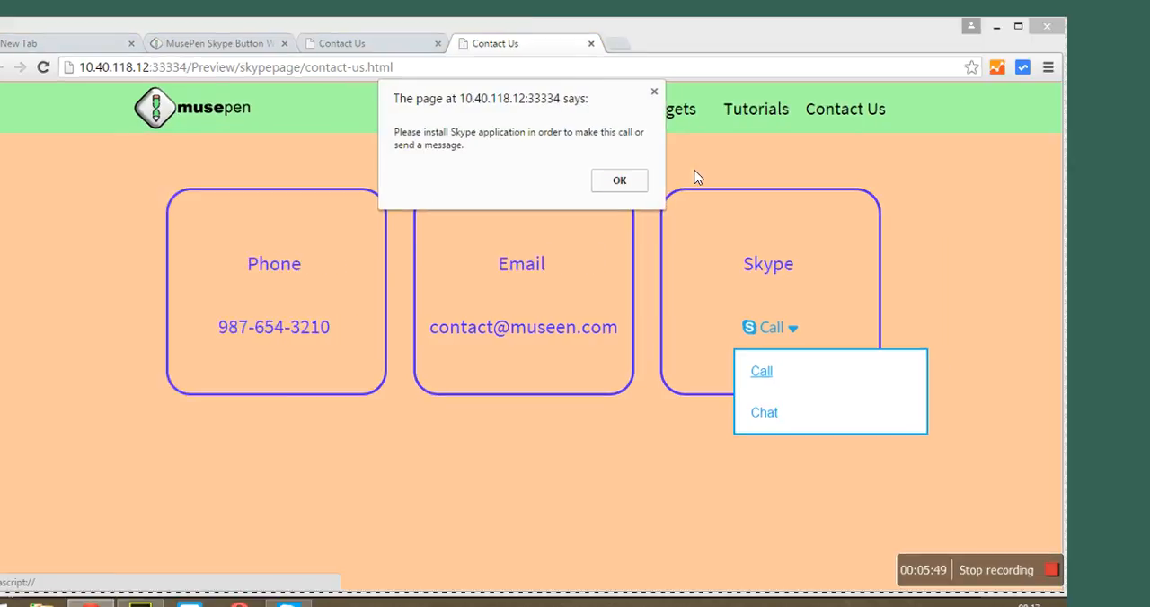
- Dismiss the install-Skype notice and confirm the Skype call to musepen Widgets
{"action": "left_click", "coordinate": [618, 180]}
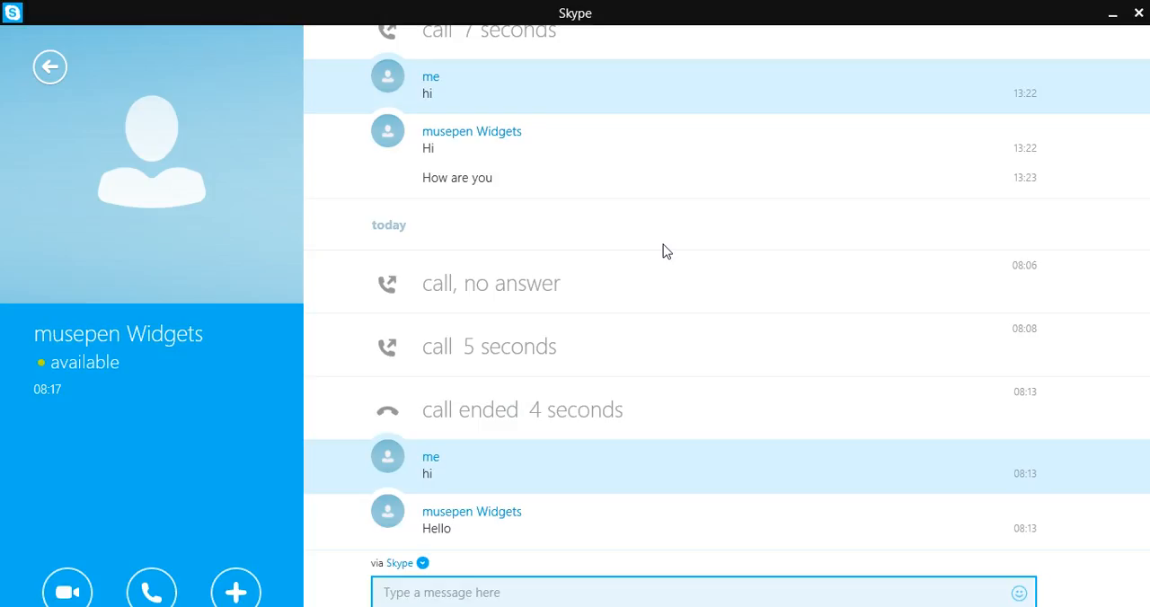
{"action": "left_click", "coordinate": [151, 590]}
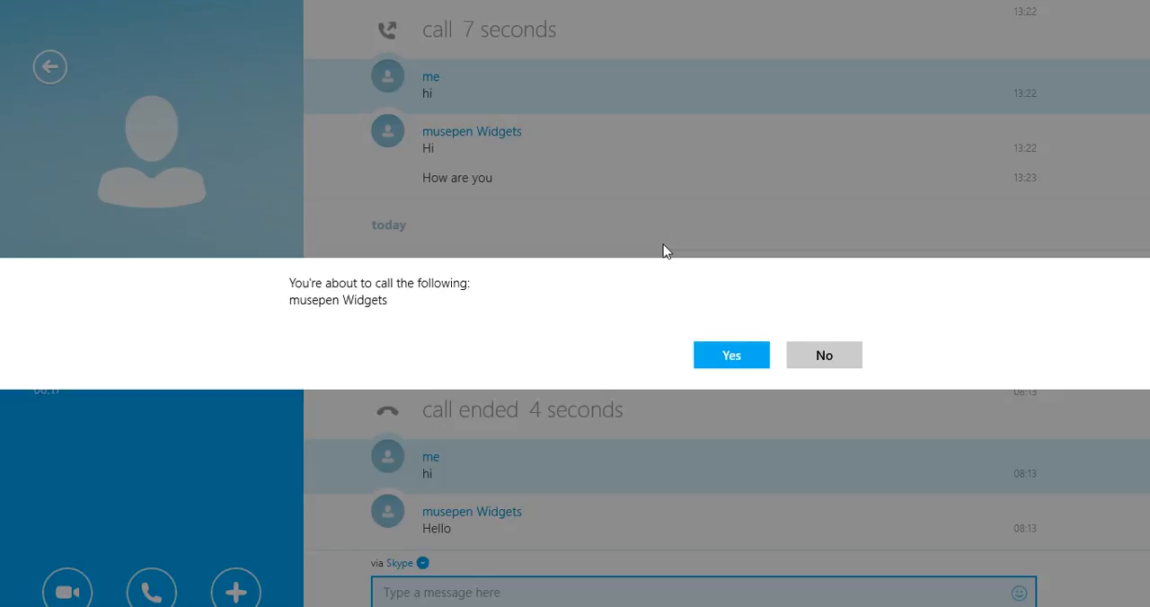
{"action": "left_click", "coordinate": [729, 356]}
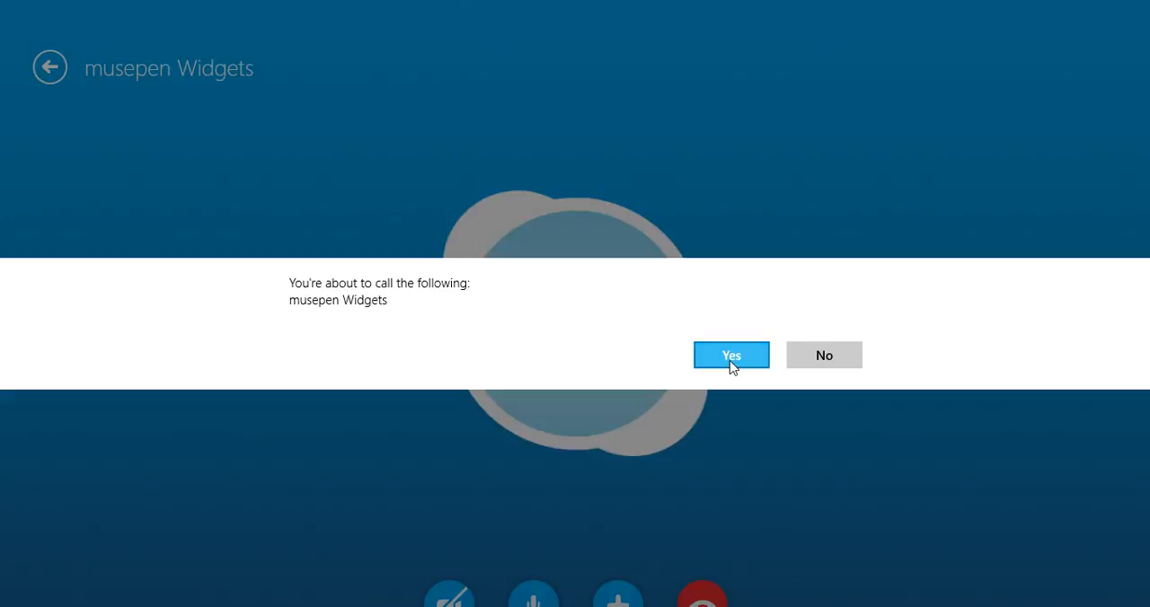
{"action": "left_click", "coordinate": [732, 355]}
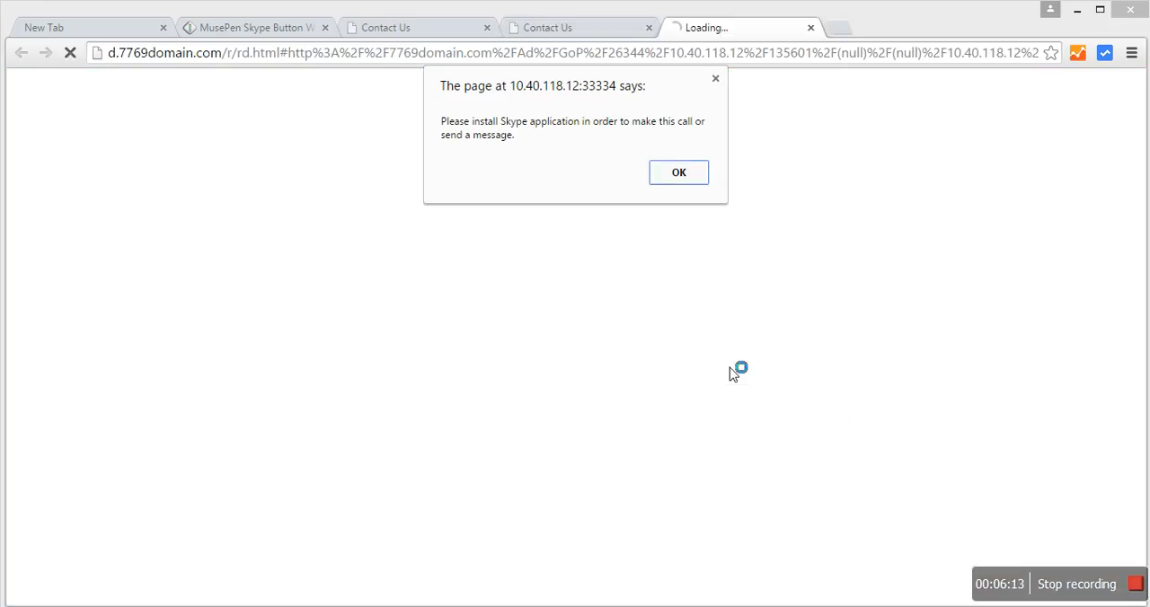
- Dismiss the Skype notice, close the Download Skype page and return to the widget product page
{"action": "left_click", "coordinate": [679, 172]}
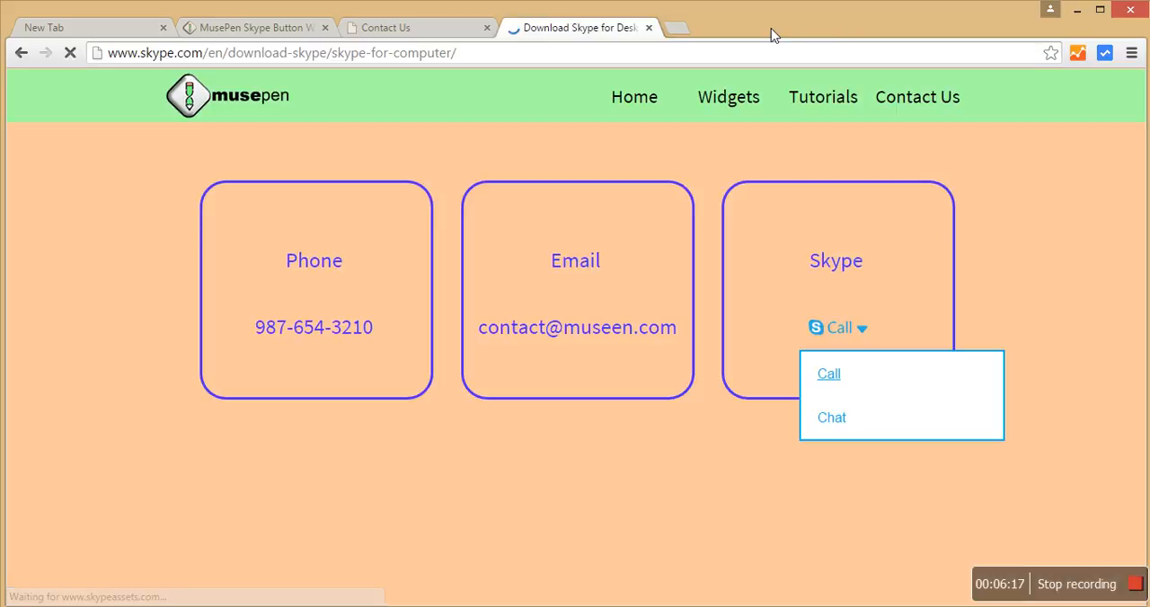
{"action": "left_click", "coordinate": [828, 374]}
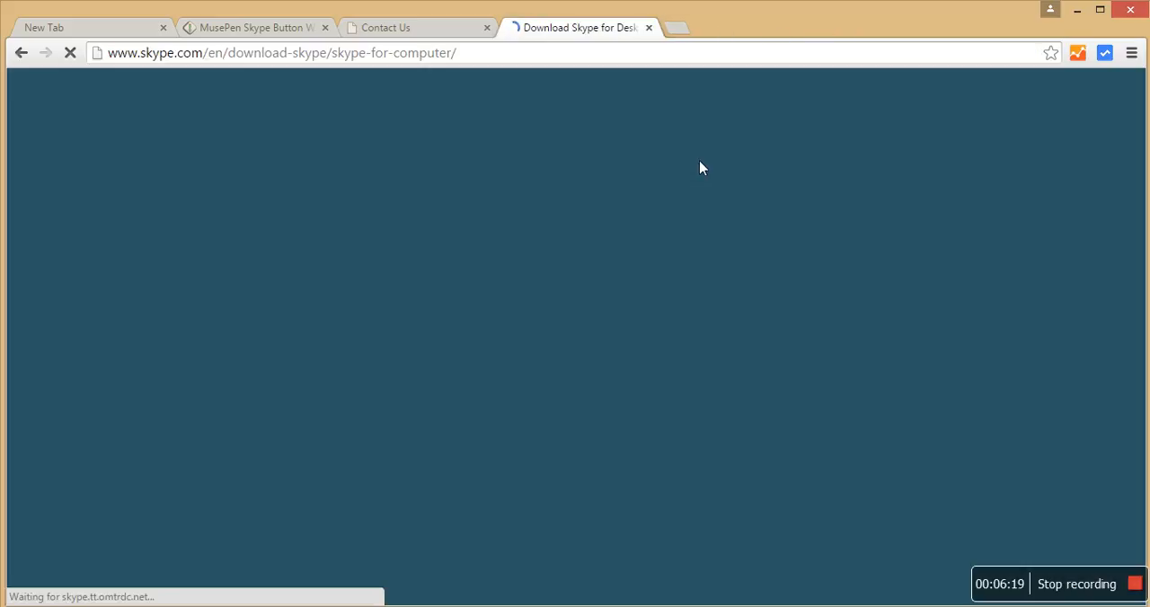
{"action": "left_click", "coordinate": [649, 27]}
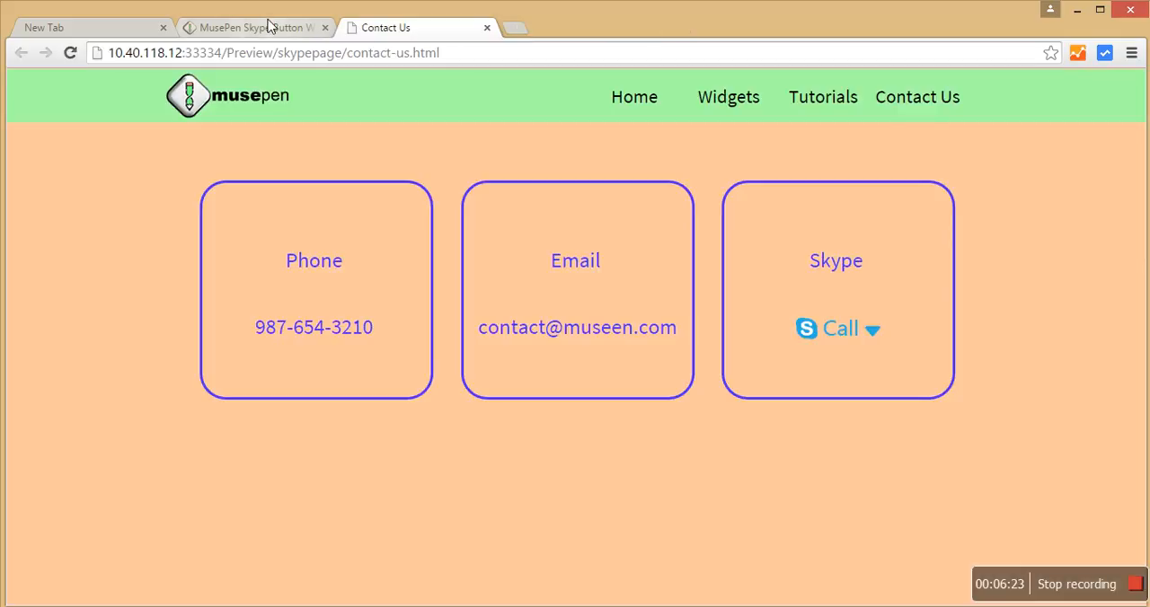
{"action": "mouse_move", "coordinate": [255, 27]}
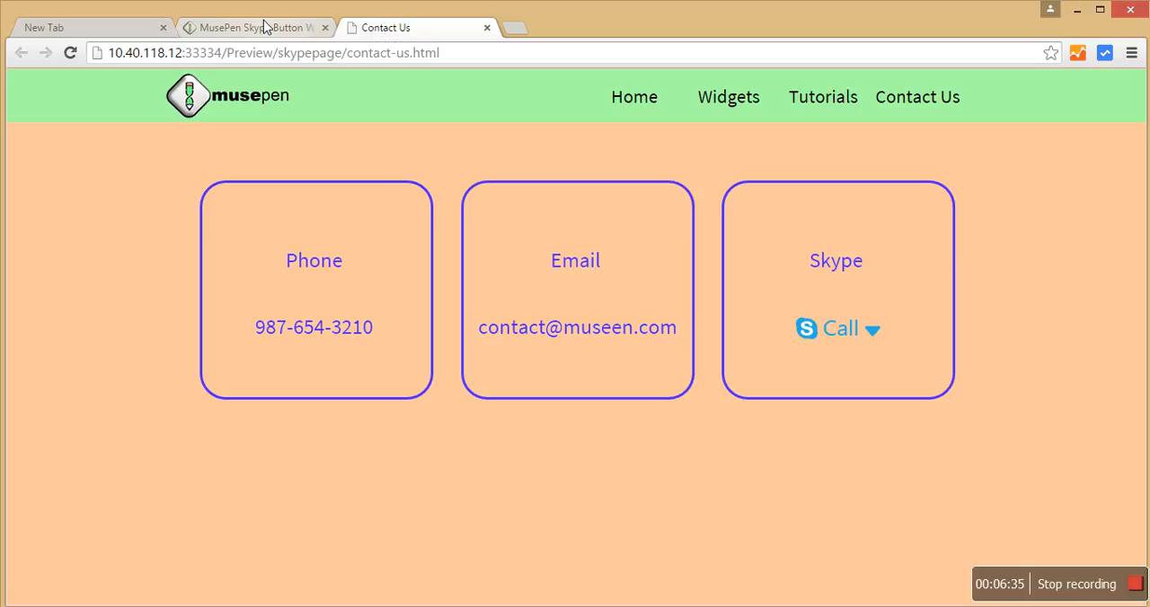
{"action": "left_click", "coordinate": [252, 27]}
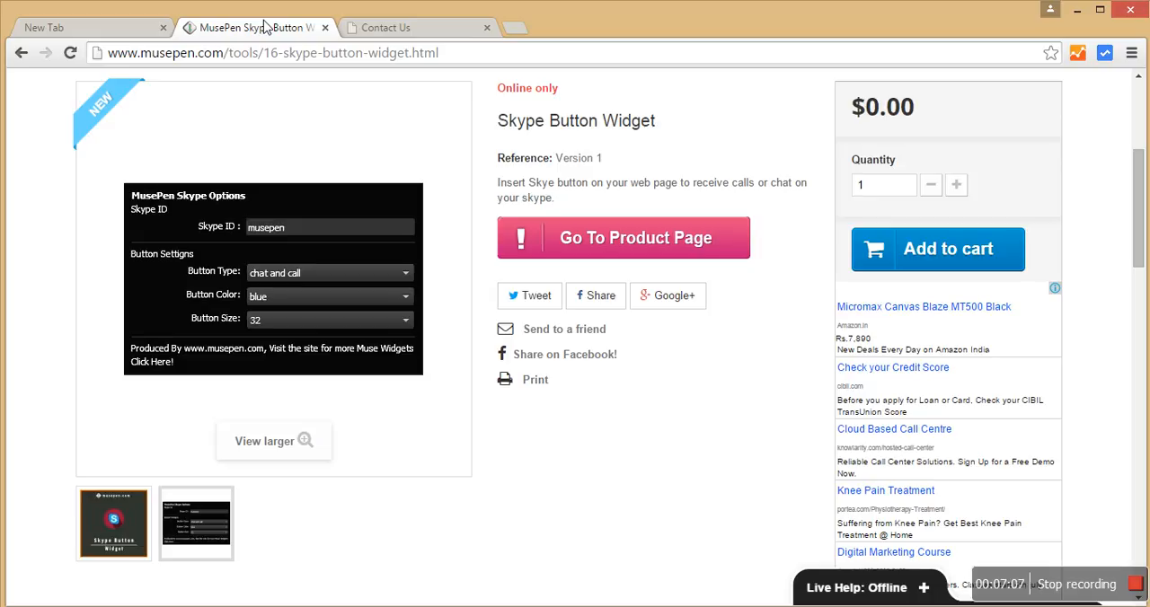
{"action": "mouse_move", "coordinate": [1000, 456]}
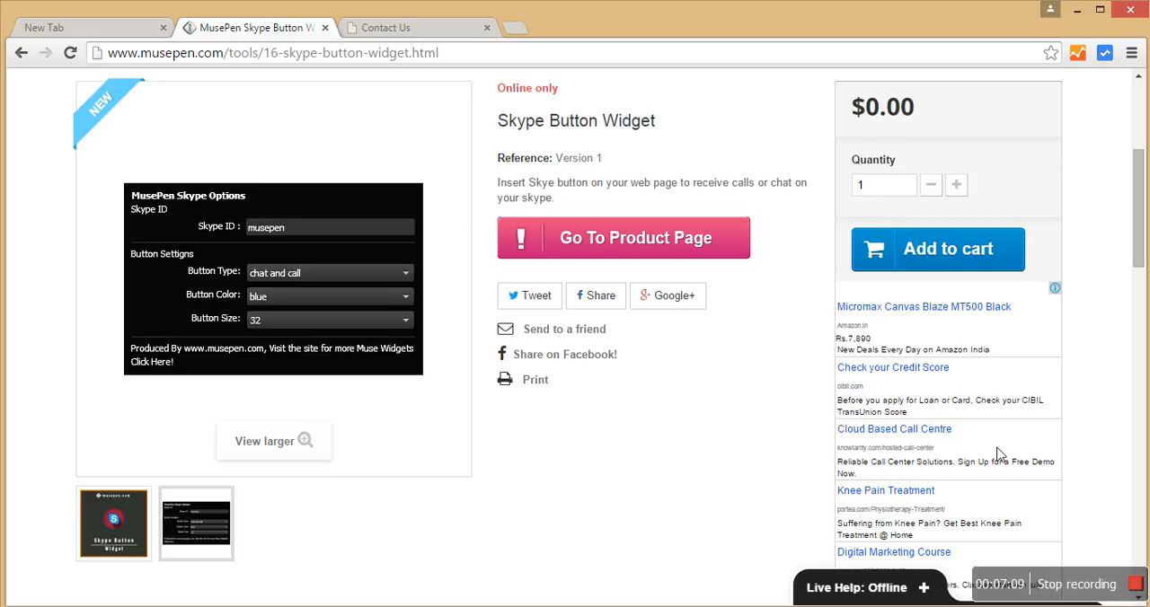